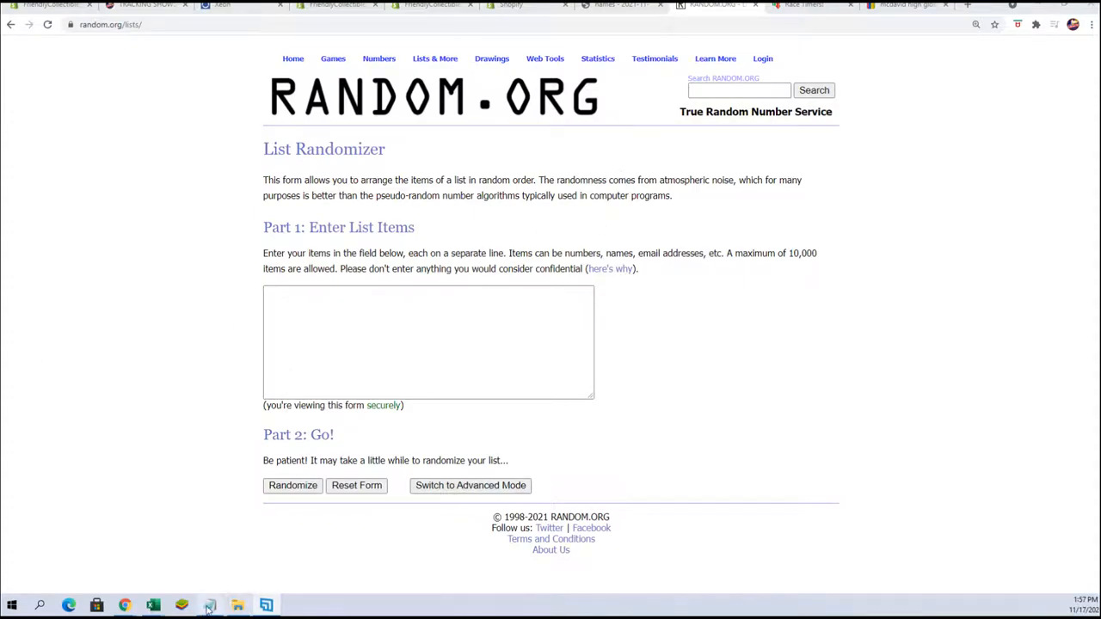
Copy the repeated owner-name list from Notepad into the List Randomizer item box
click(209, 604)
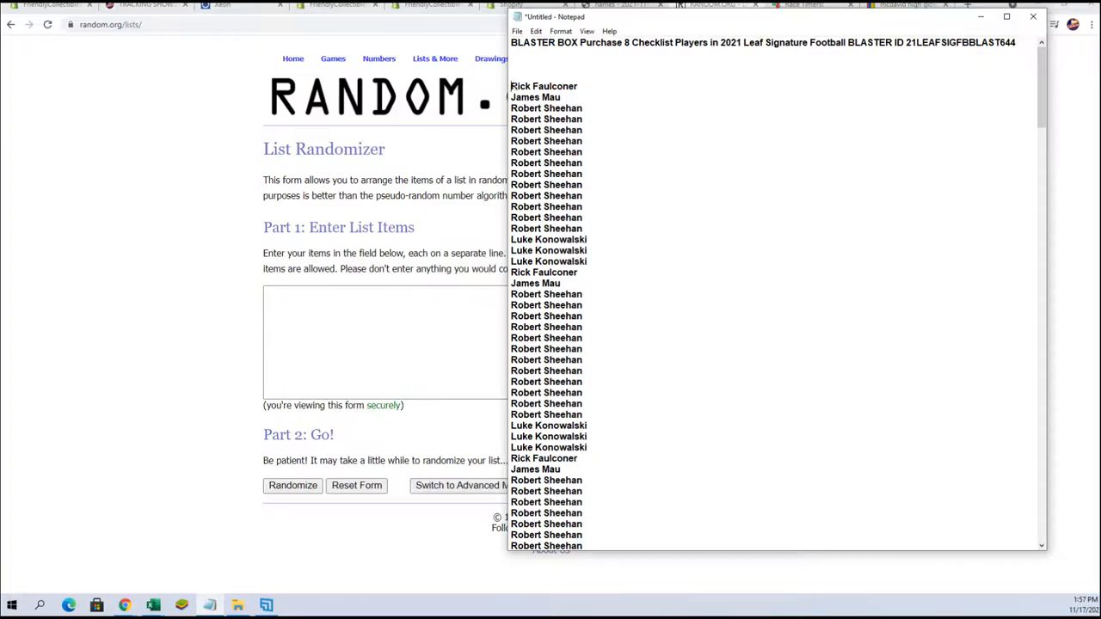
key(ctrl+a)
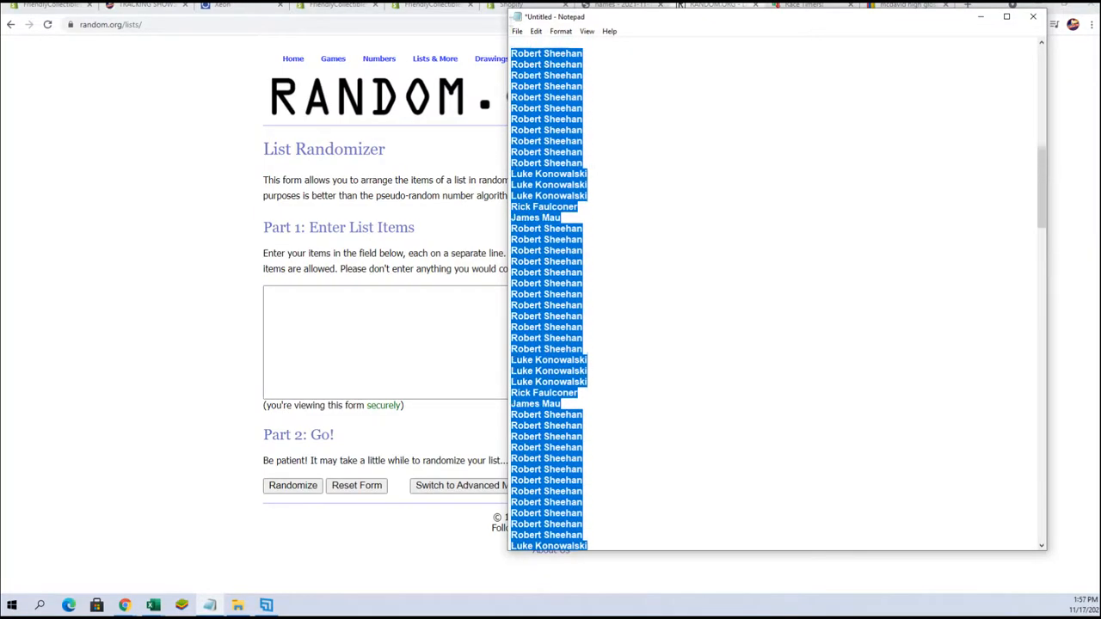
scroll(up, 3)
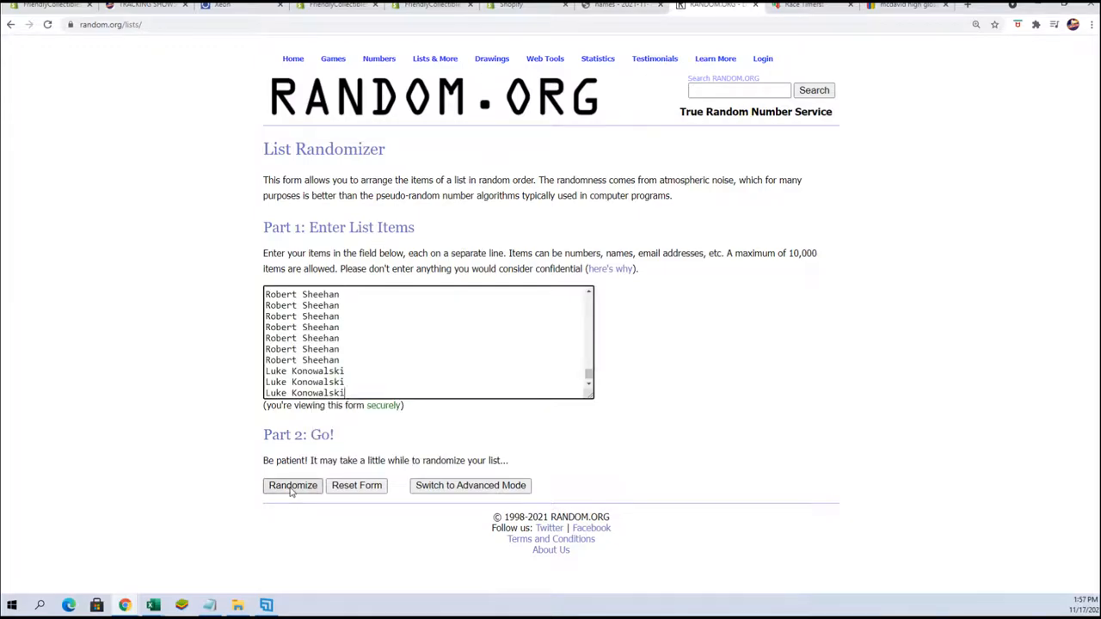
Shuffle the 136 owner names with Randomize, then re-shuffle them repeatedly with Again
click(292, 485)
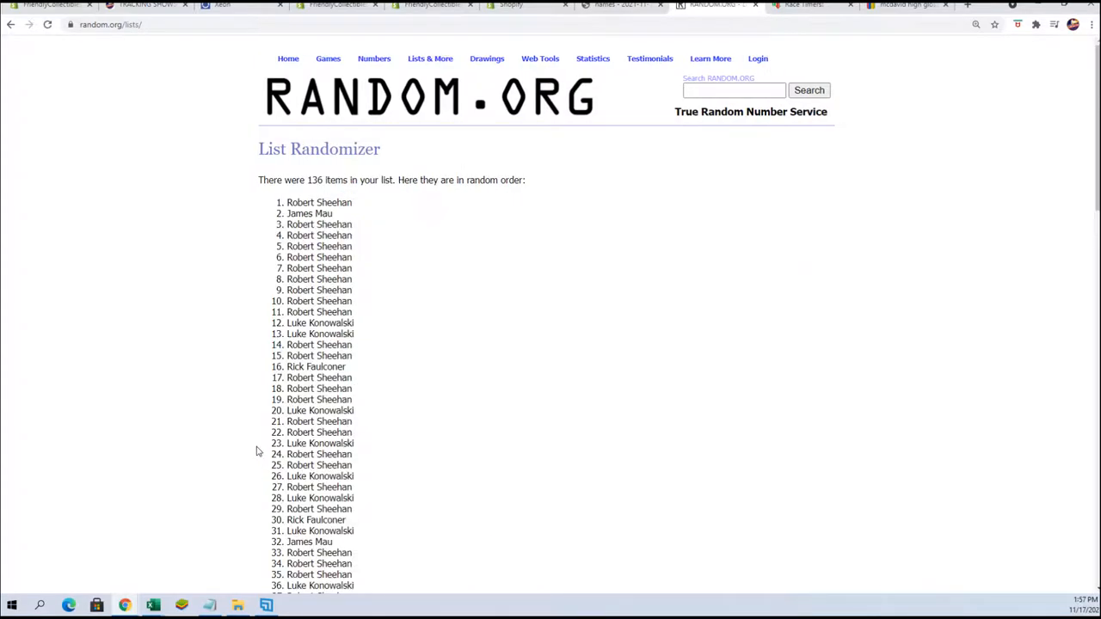
scroll(down, 3)
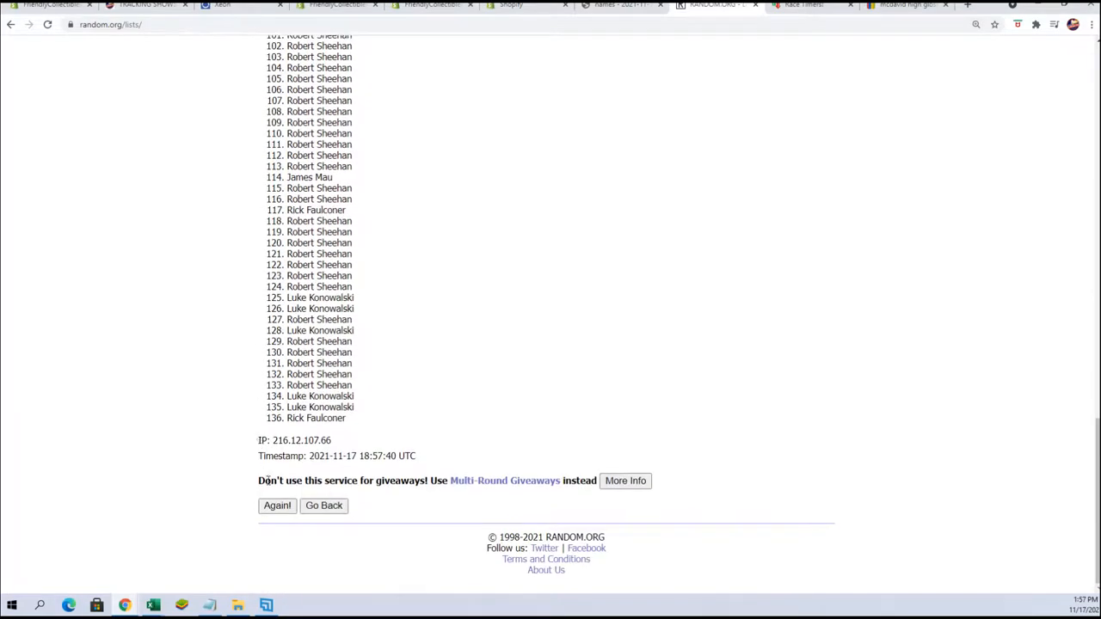
scroll(up, 3)
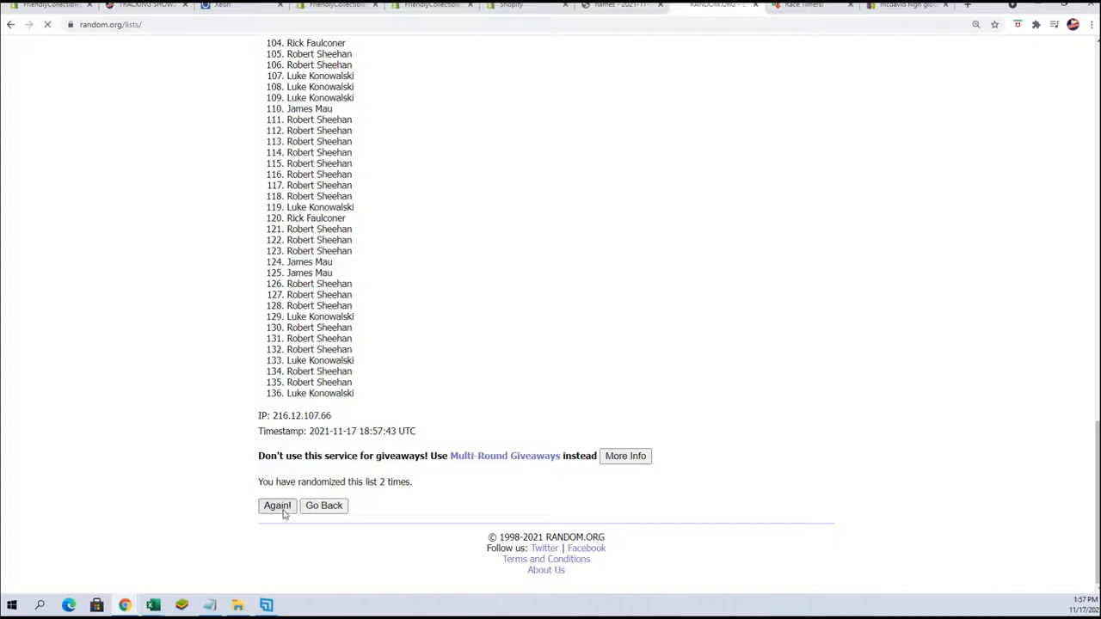
click(277, 506)
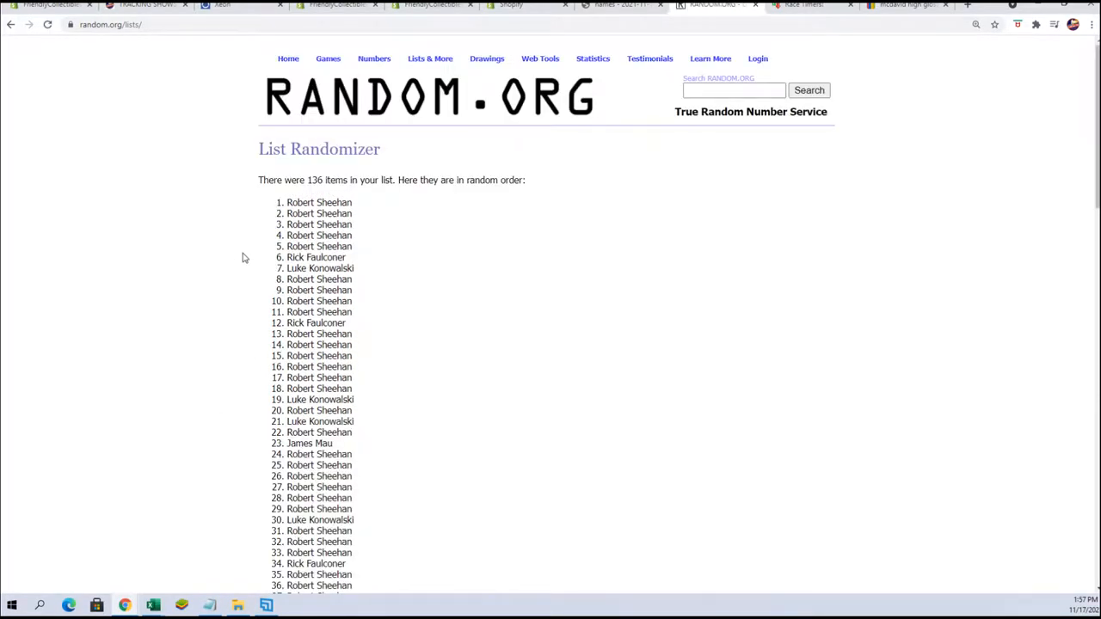
scroll(down, 3)
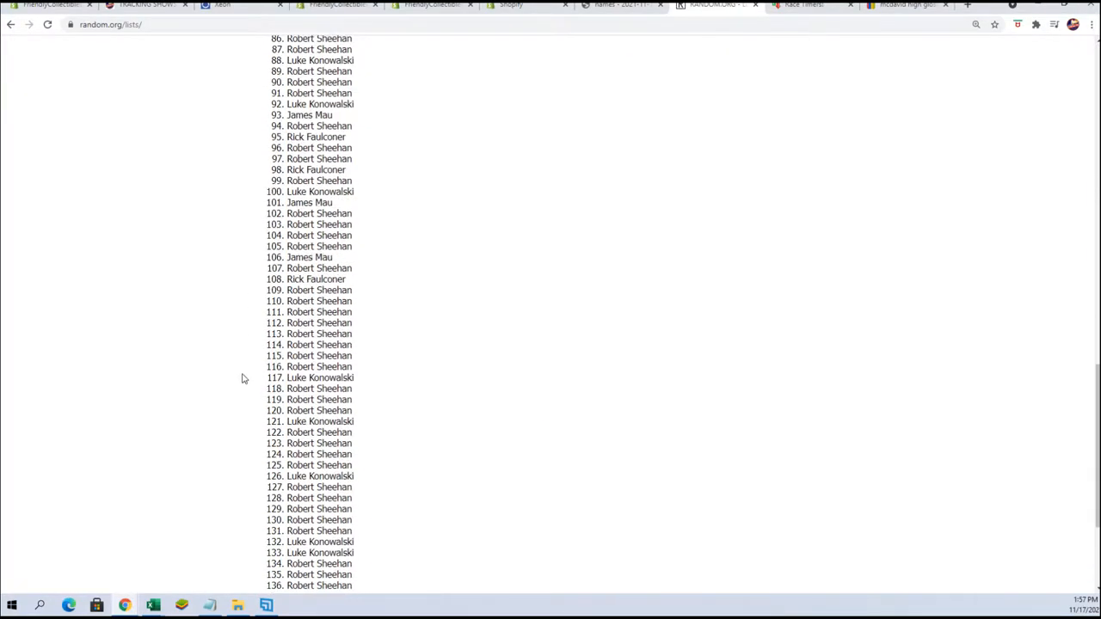
scroll(up, 3)
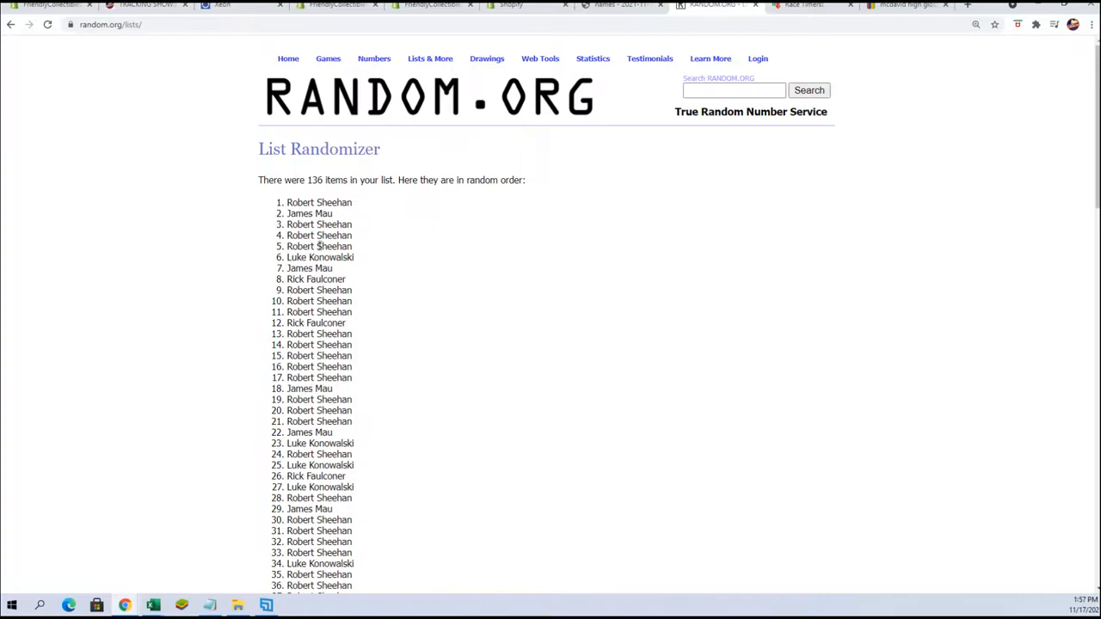
mouse_move(311, 291)
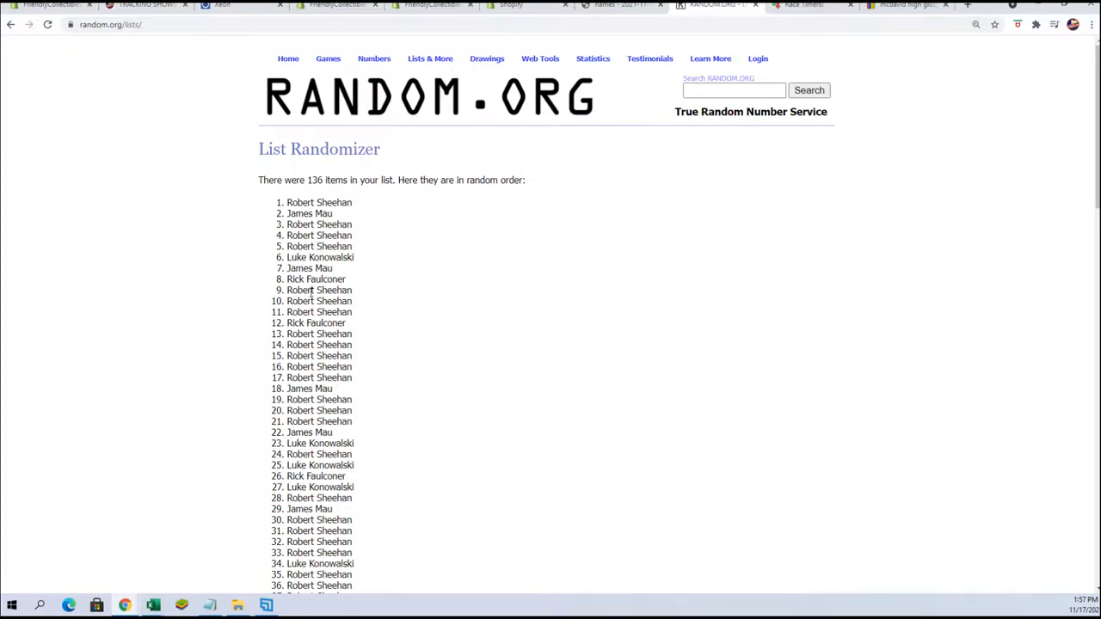
scroll(down, 3)
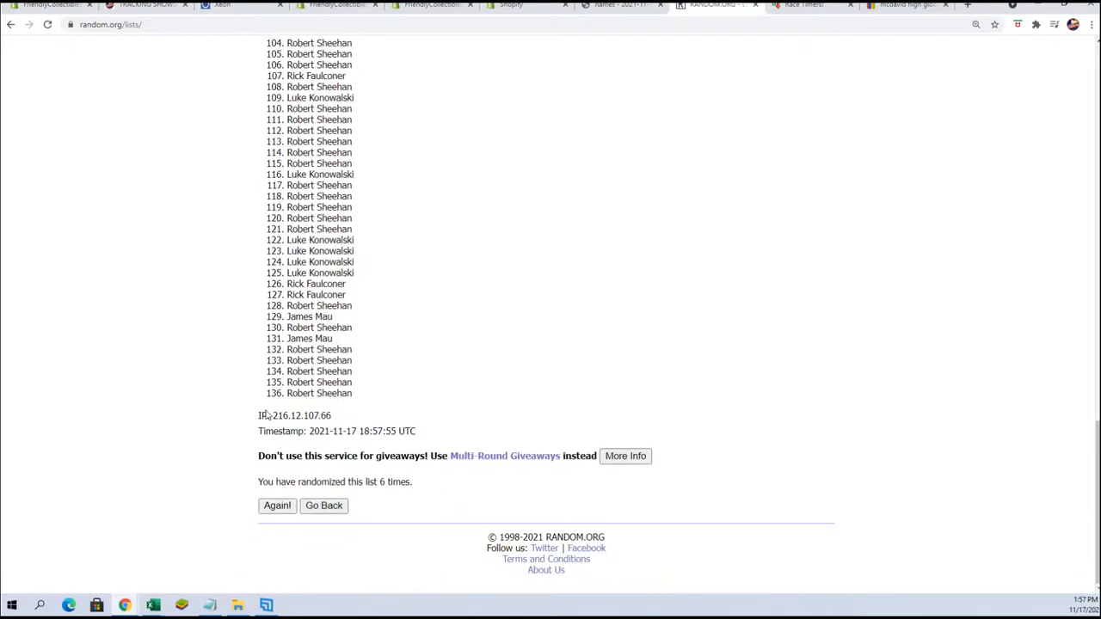
click(277, 505)
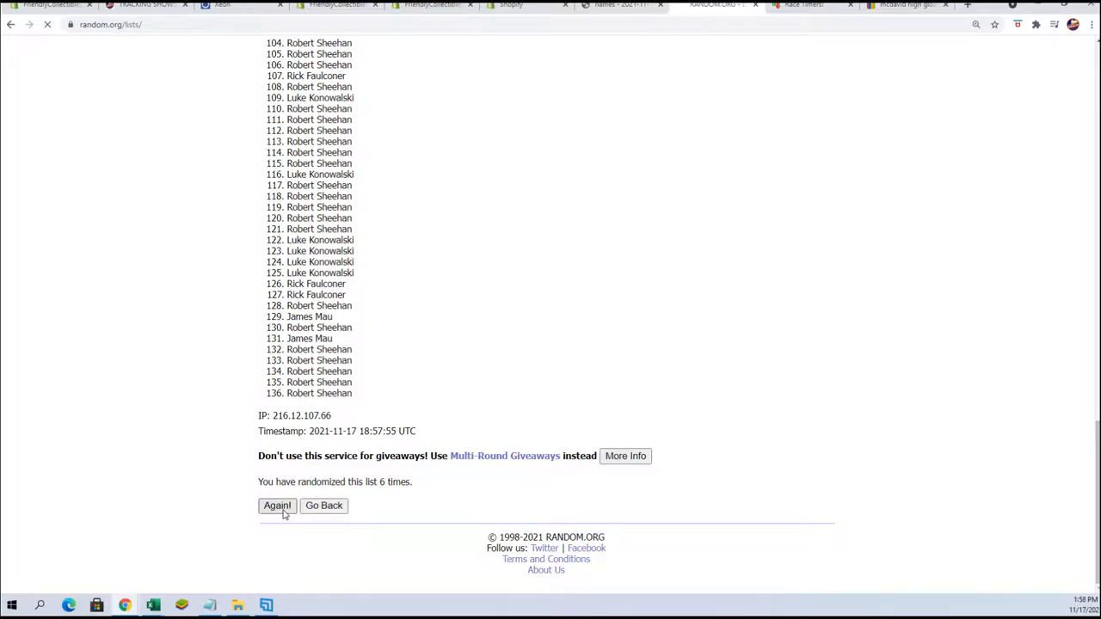
click(277, 506)
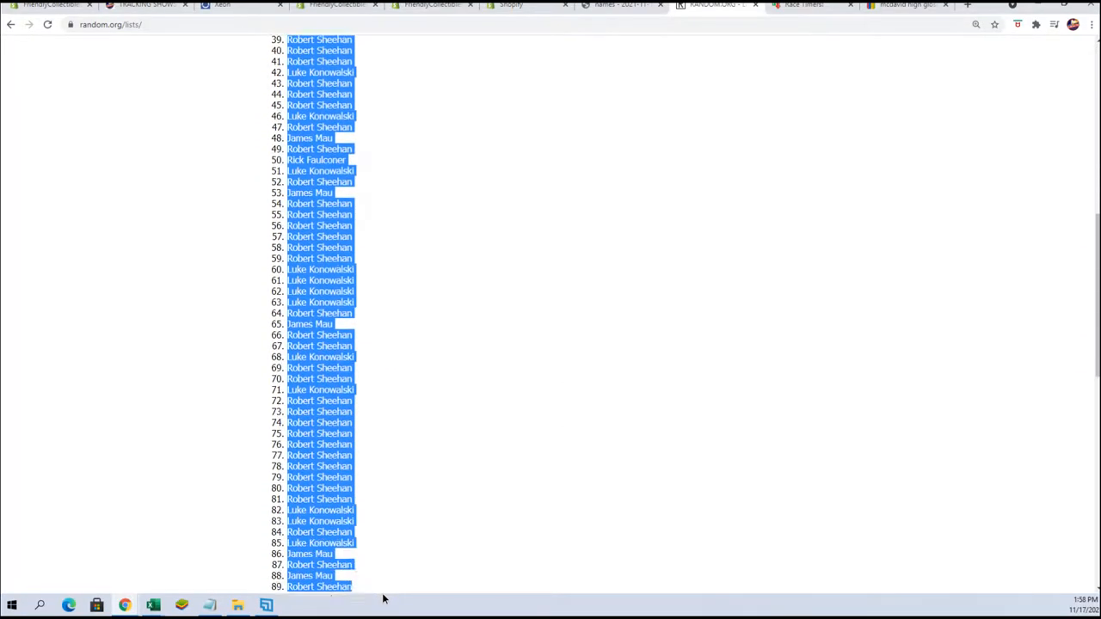
Scroll down through the seventh shuffled order of the 136 owner names
scroll(down, 3)
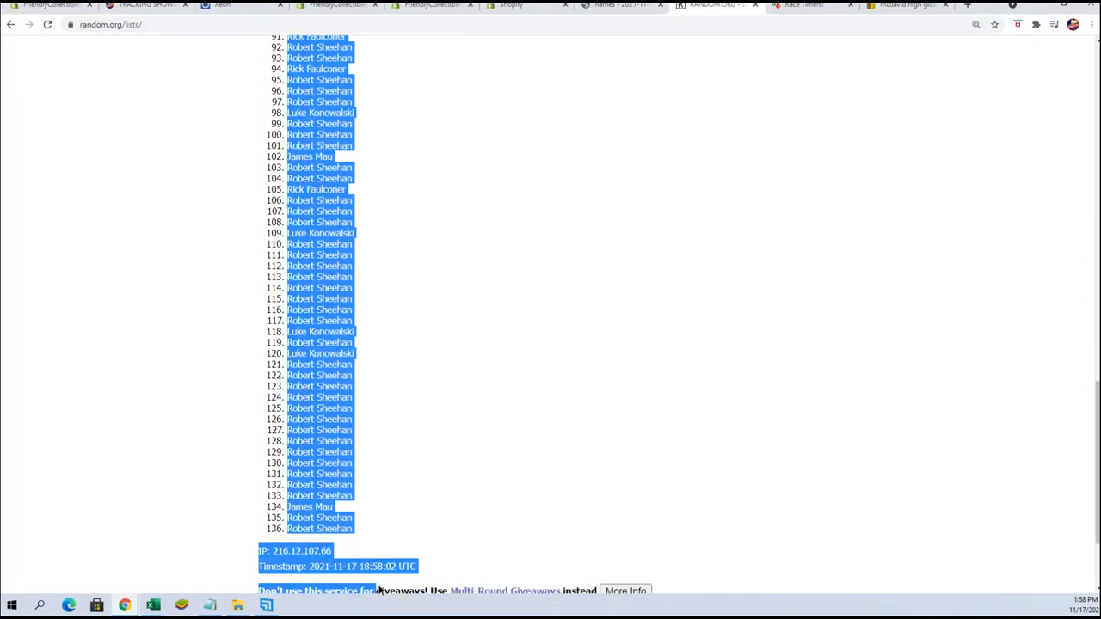
scroll(down, 3)
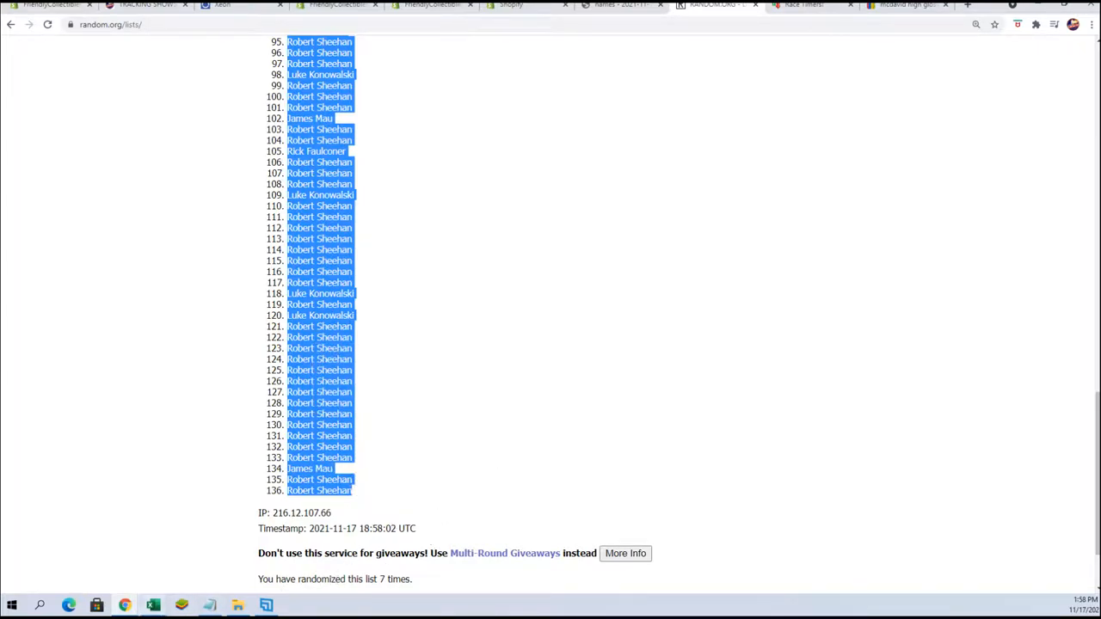
mouse_move(159, 582)
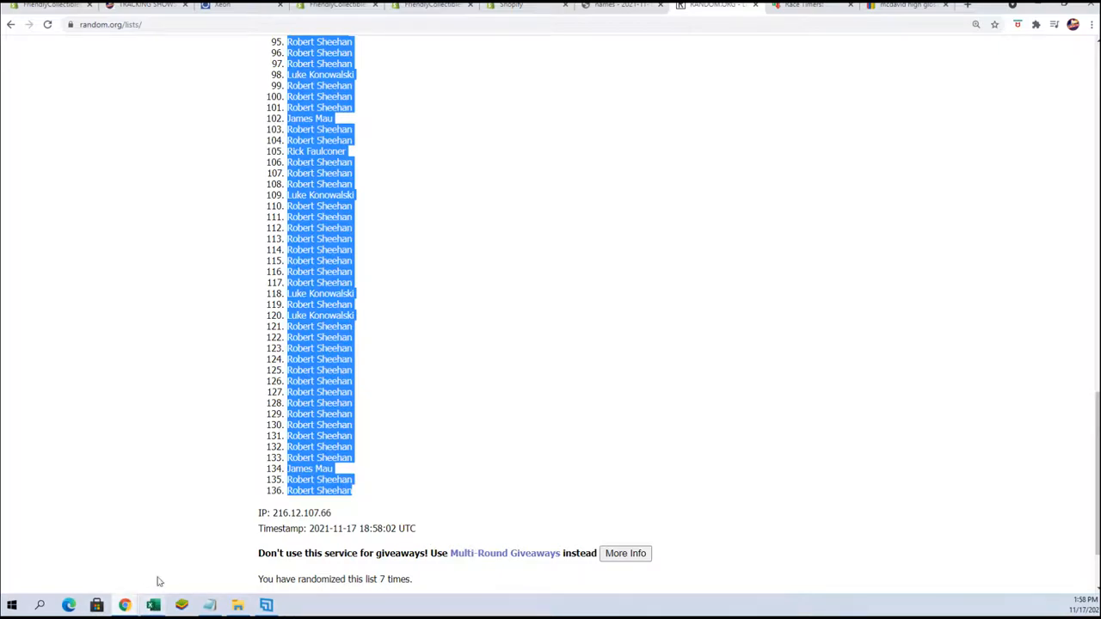
mouse_move(153, 605)
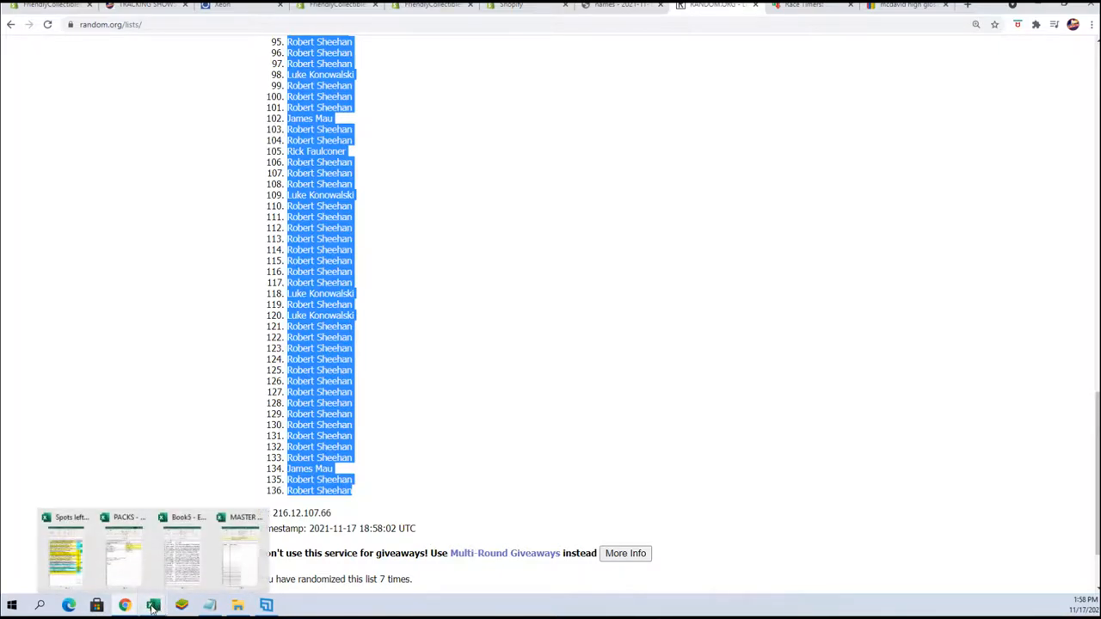
Paste the shuffled owner names into MASTER LIST cell A2 as plain text
click(245, 517)
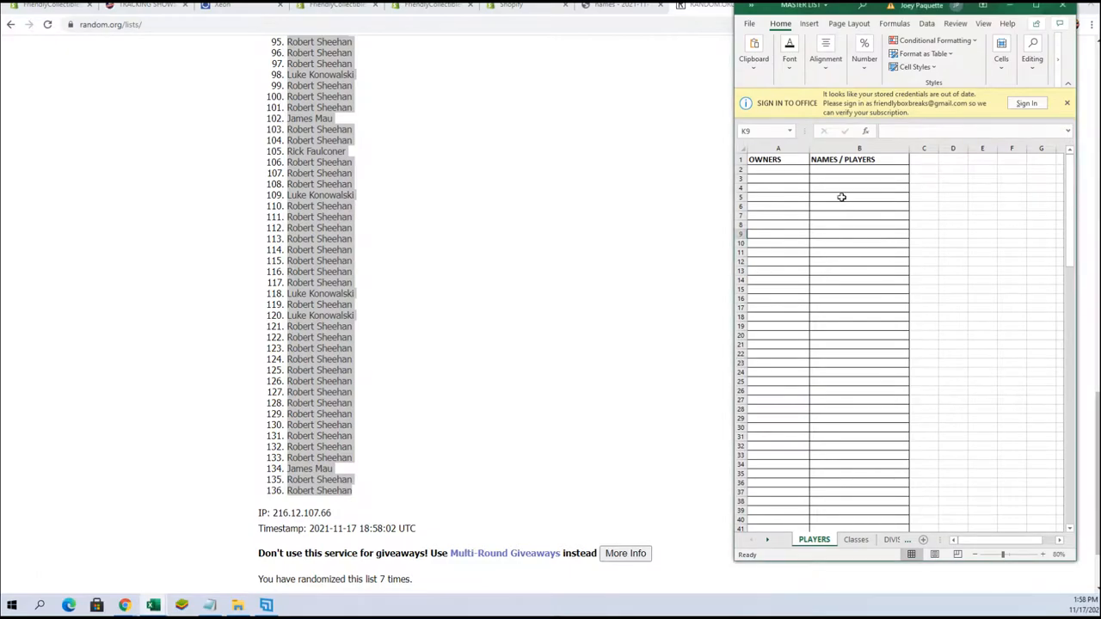
click(777, 169)
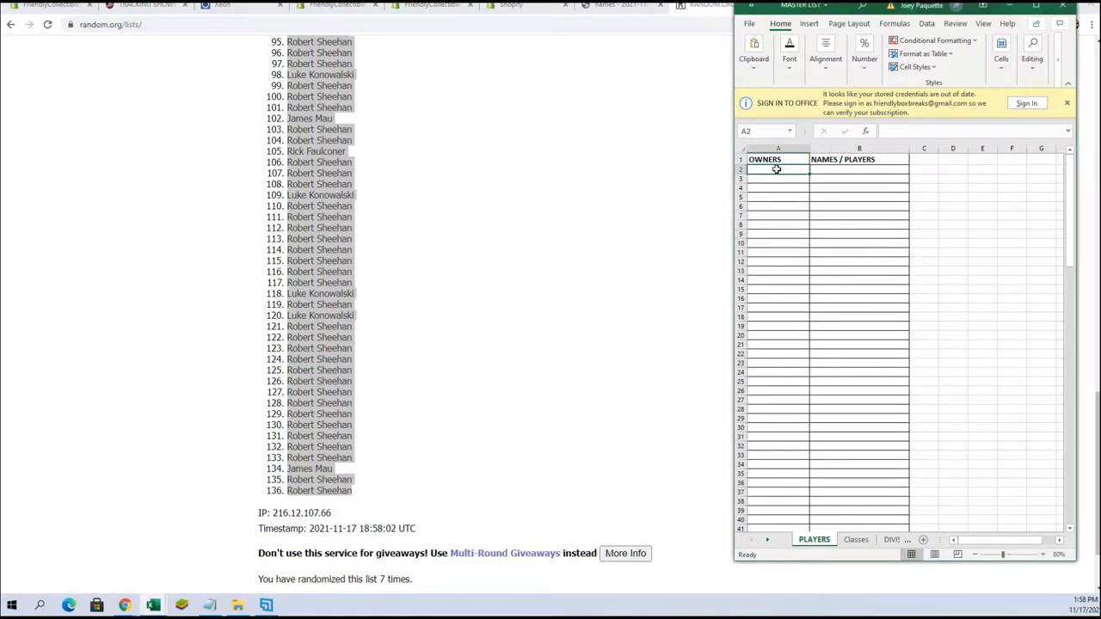
right_click(777, 169)
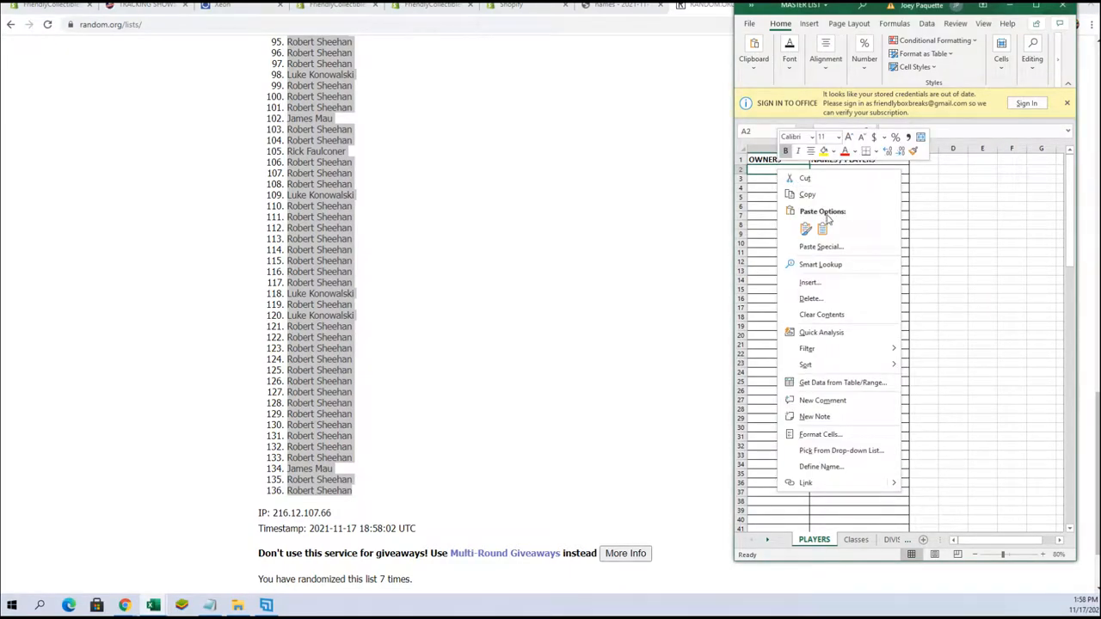
click(820, 247)
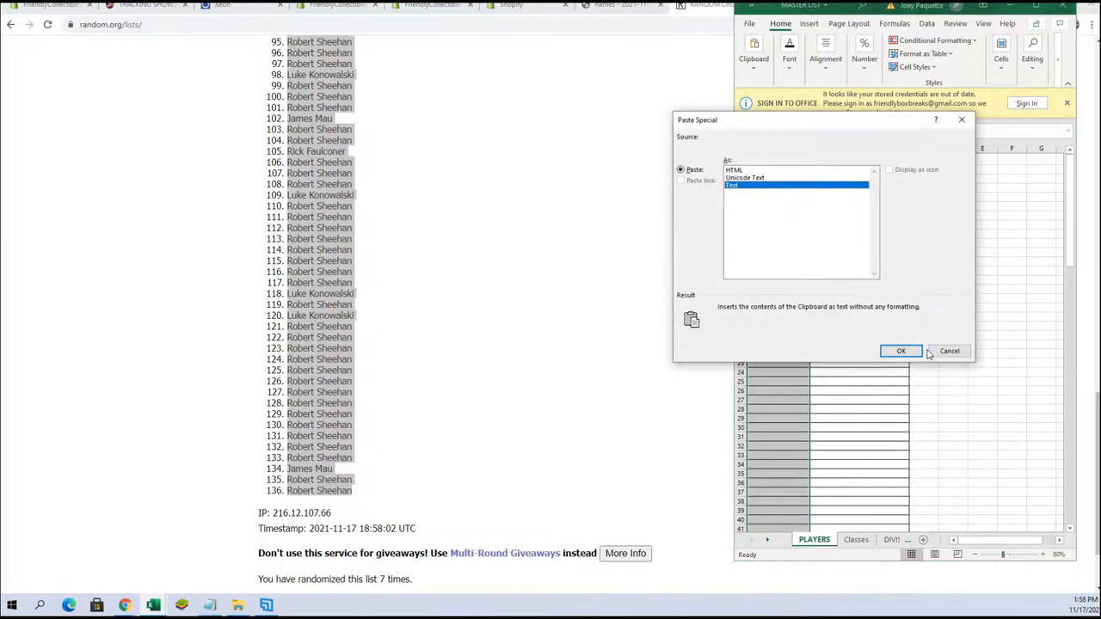
click(901, 350)
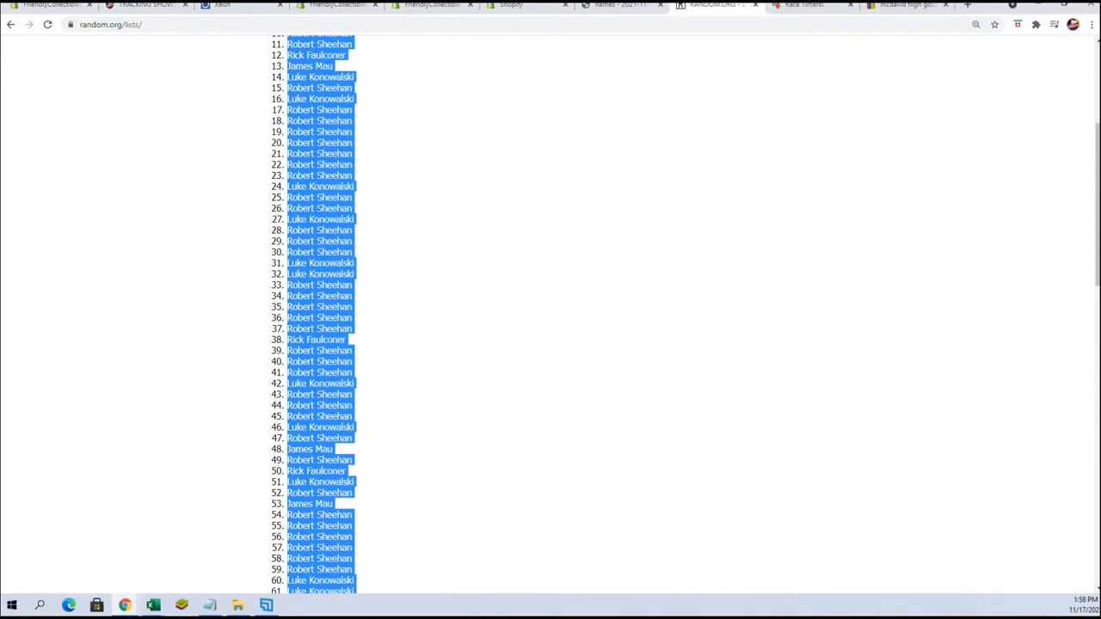
scroll(up, 3)
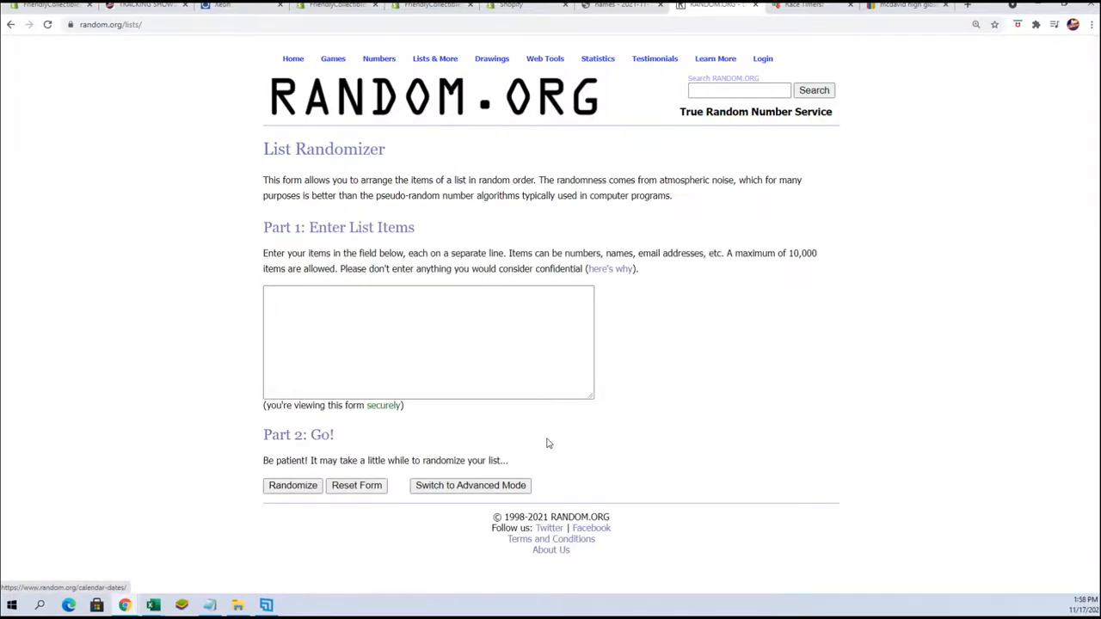
mouse_move(214, 605)
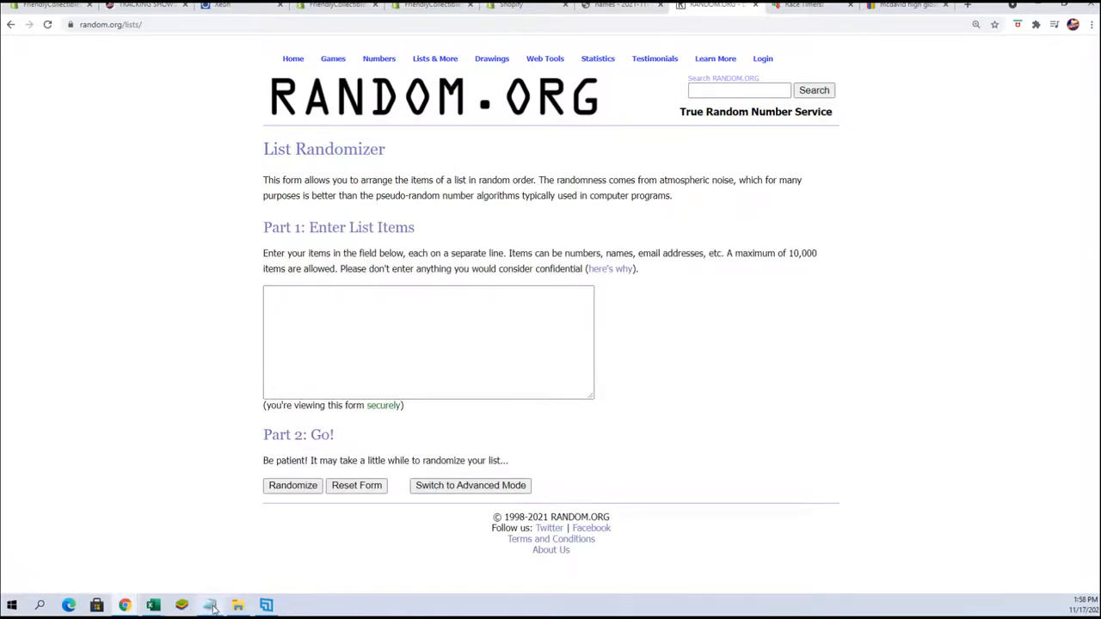
Bring the Notepad list of player names into the List Randomizer
click(209, 605)
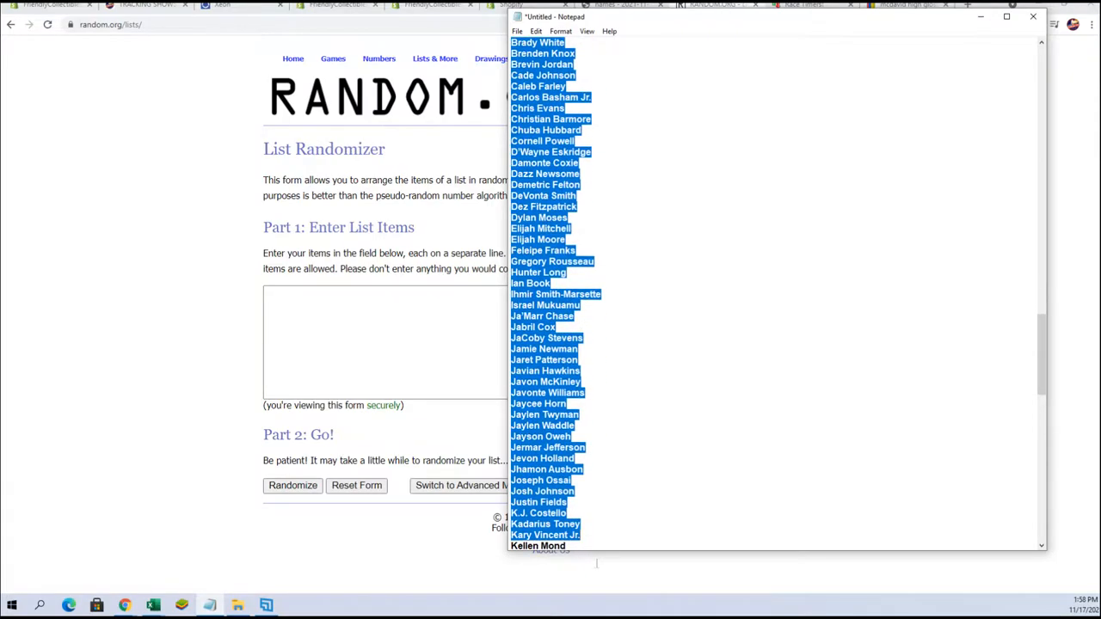
scroll(down, 3)
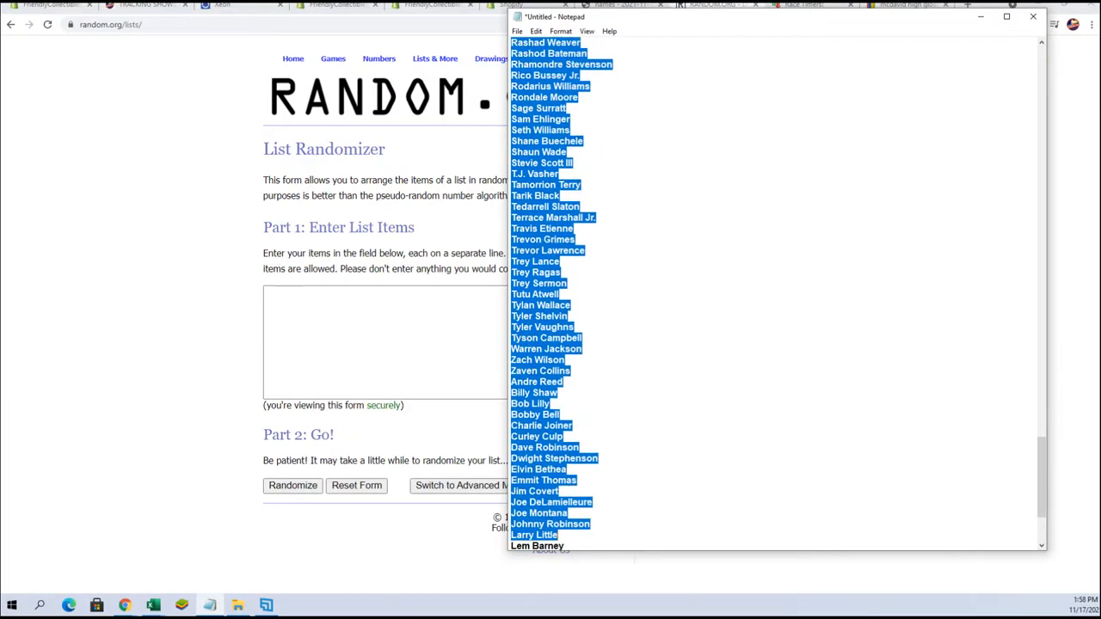
scroll(down, 3)
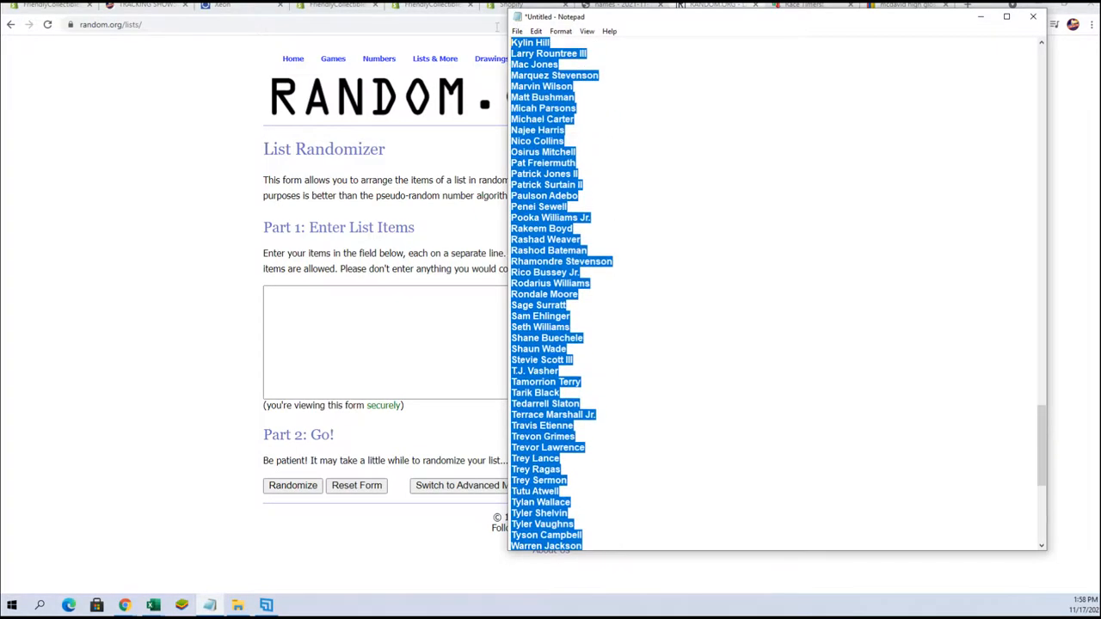
scroll(up, 3)
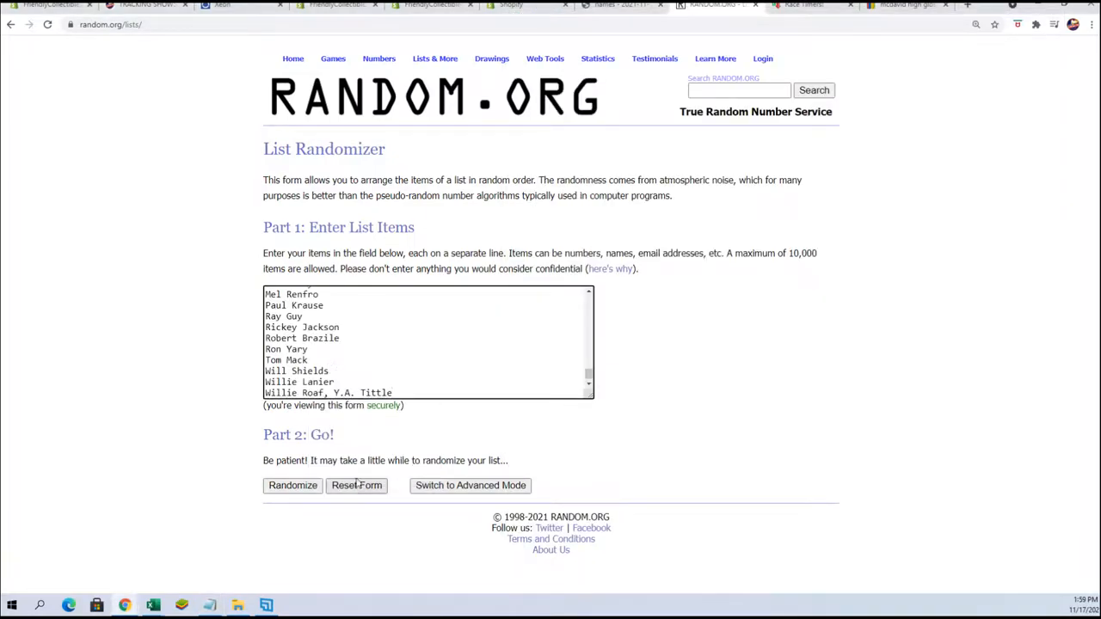
Shuffle the 136 player names with Randomize, then Again several more times
click(292, 485)
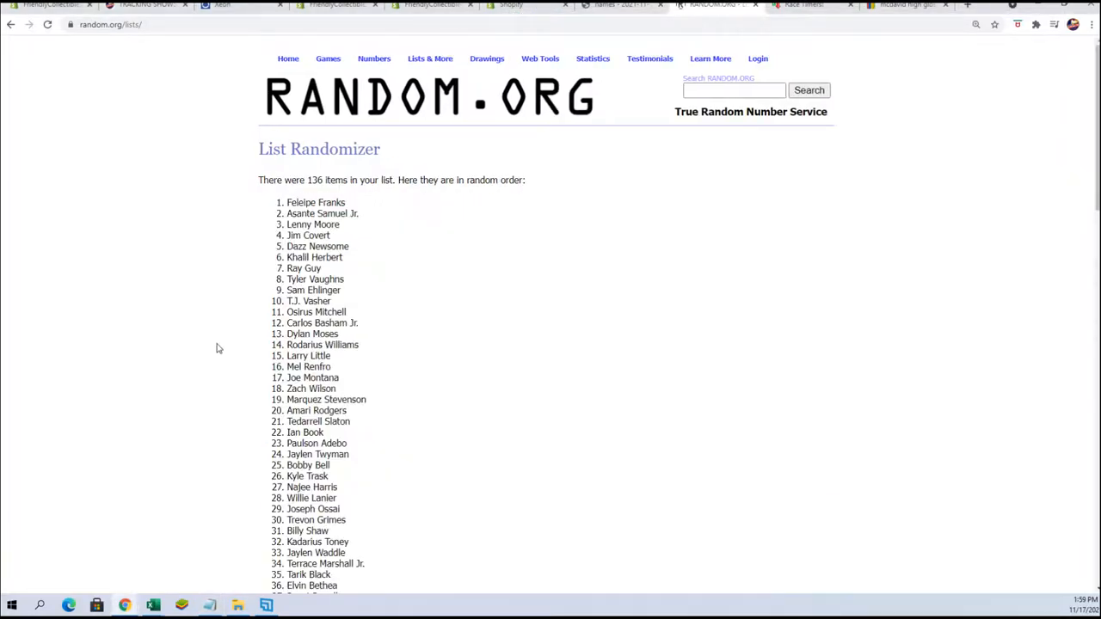
scroll(down, 3)
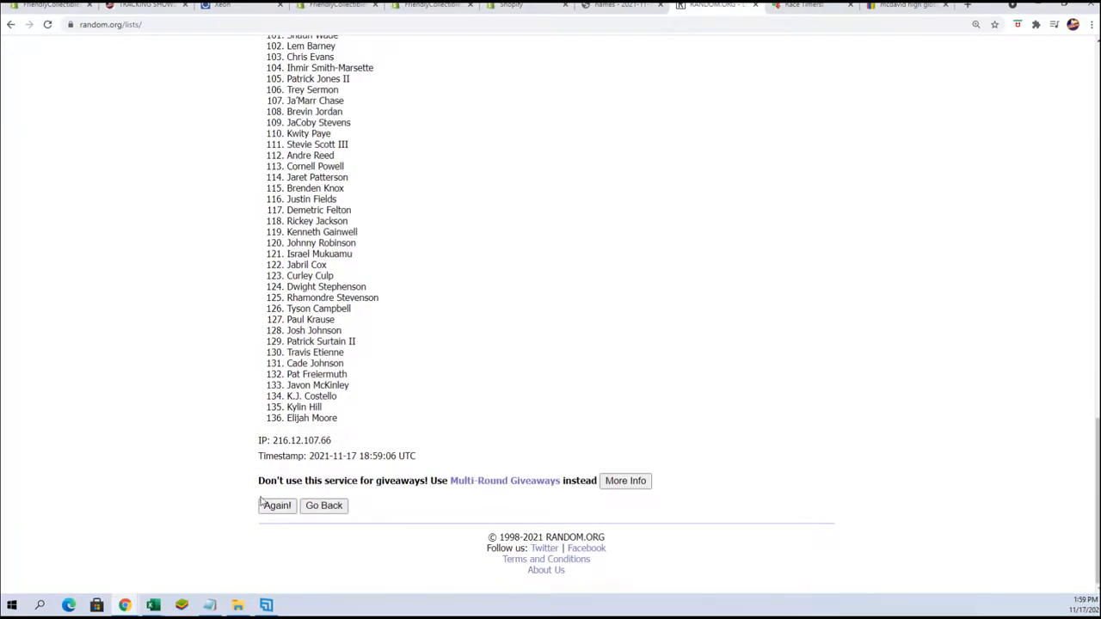
click(276, 506)
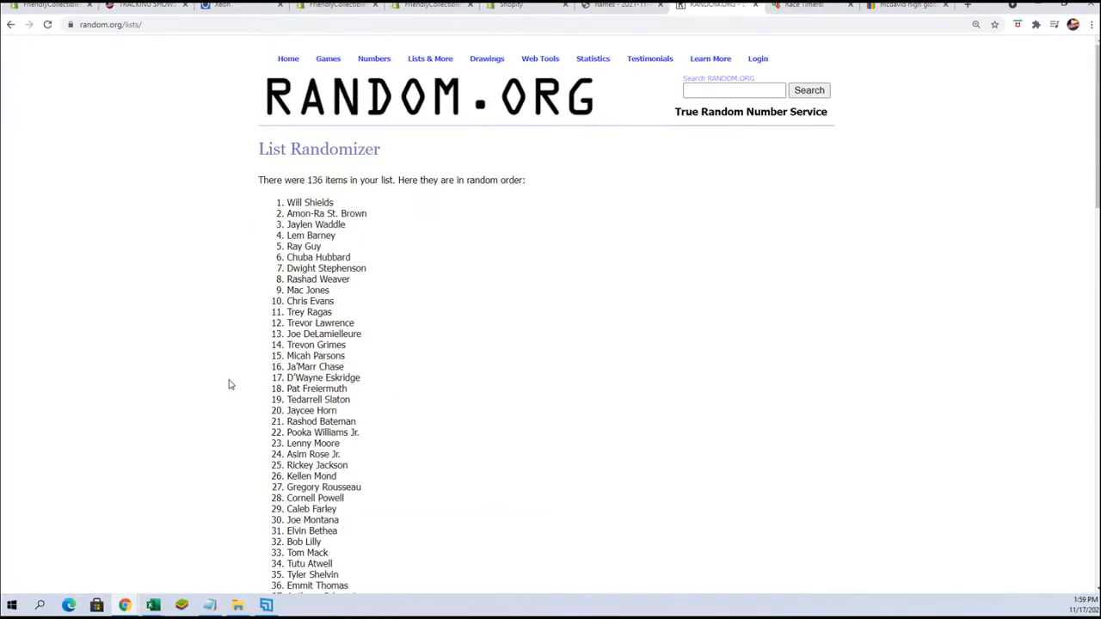
scroll(down, 3)
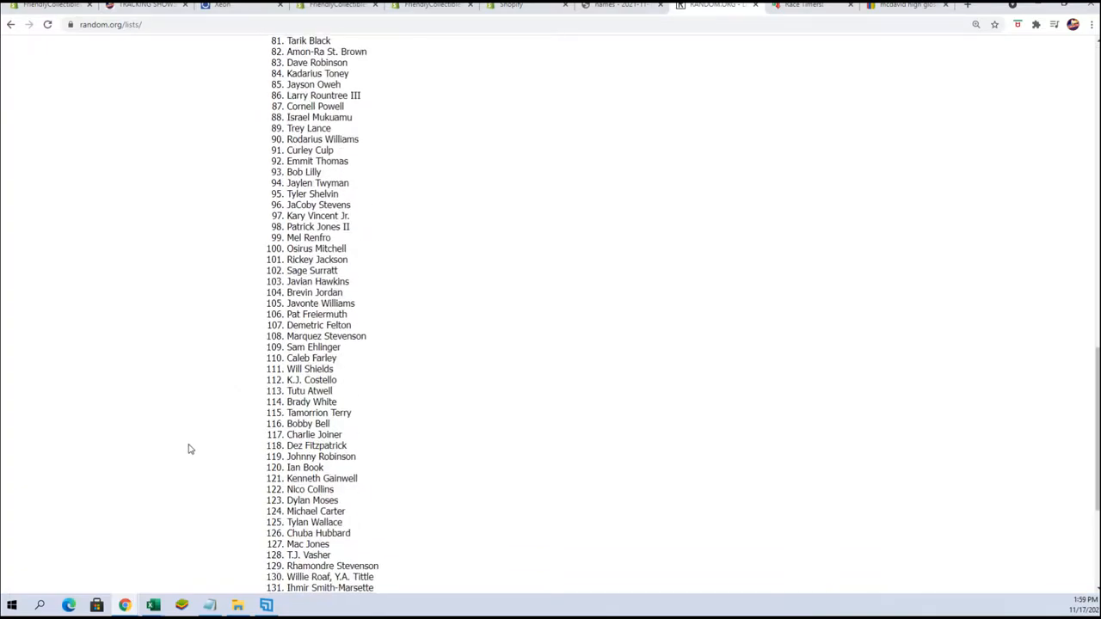
scroll(up, 3)
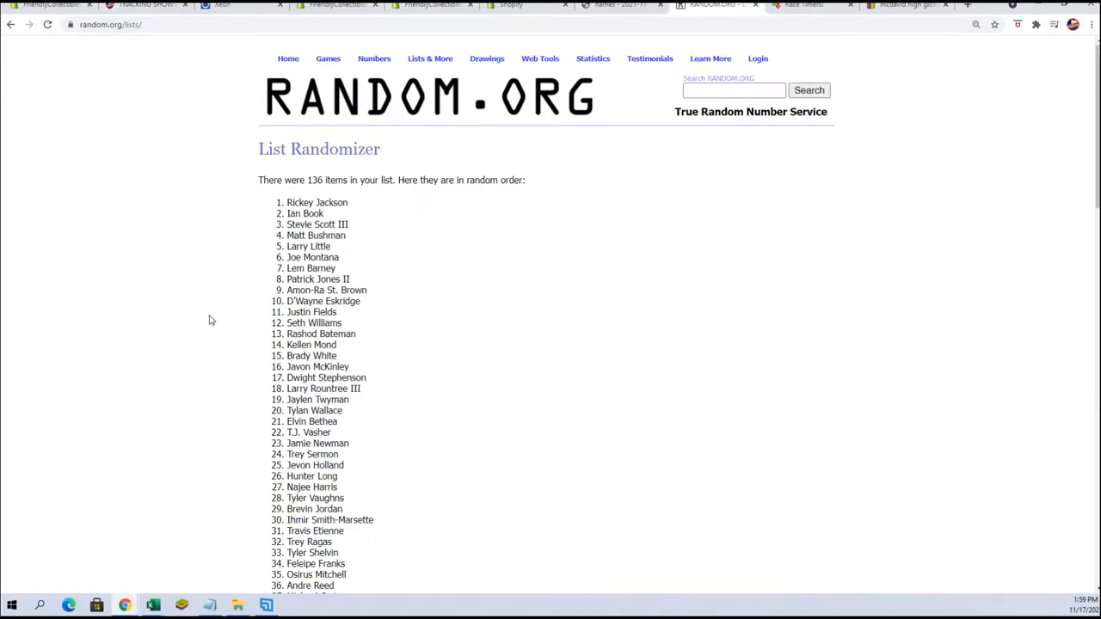
scroll(down, 3)
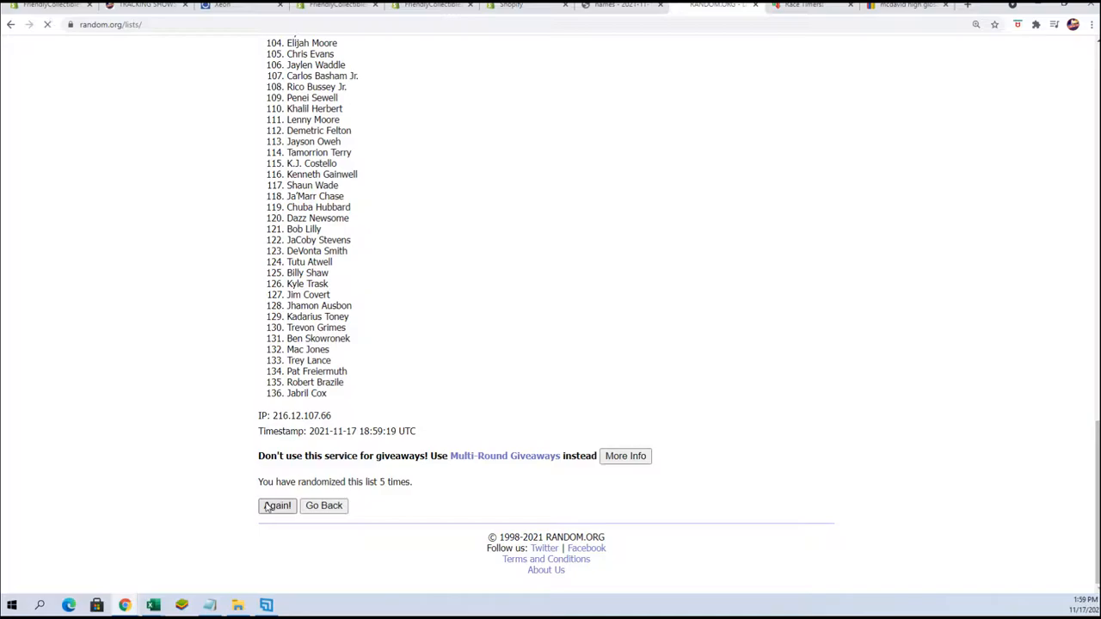
click(277, 506)
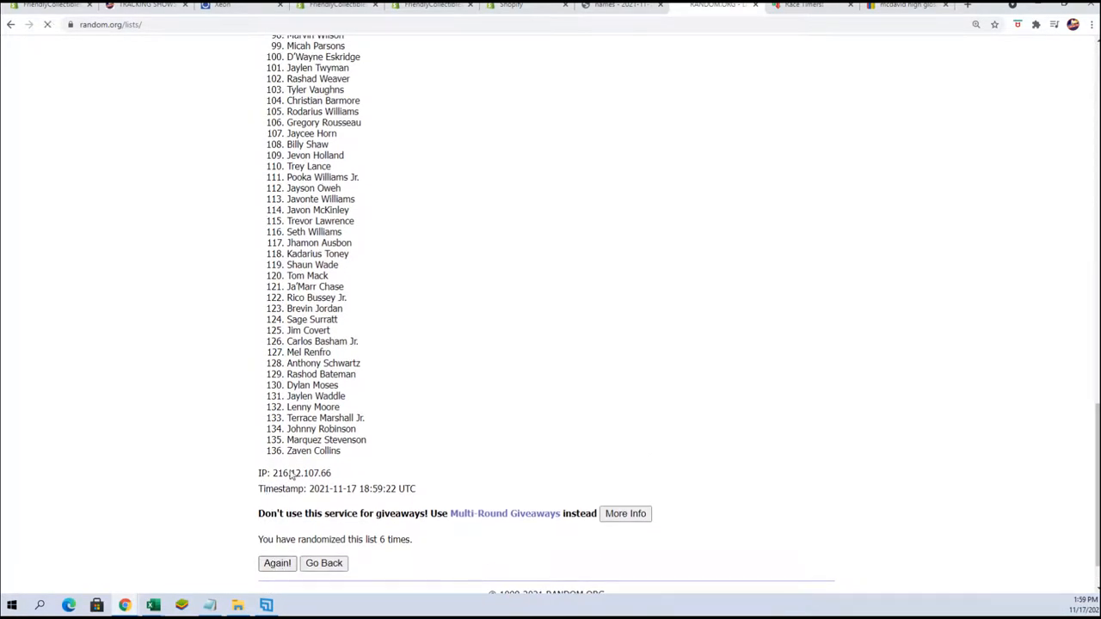
click(277, 562)
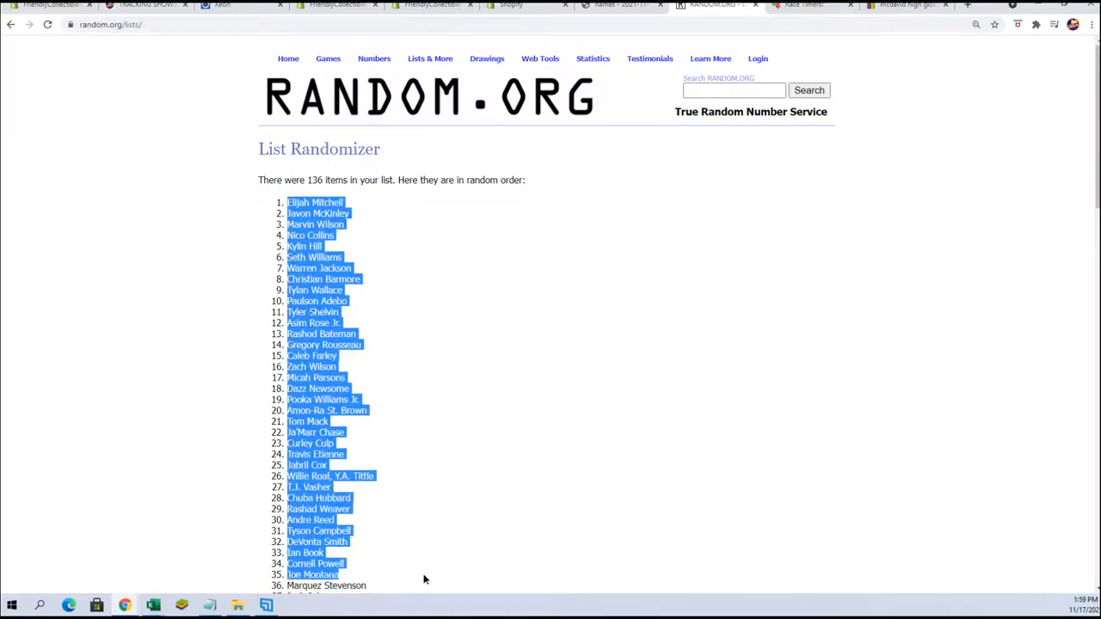
Copy all 136 player names from the seventh shuffle
scroll(down, 3)
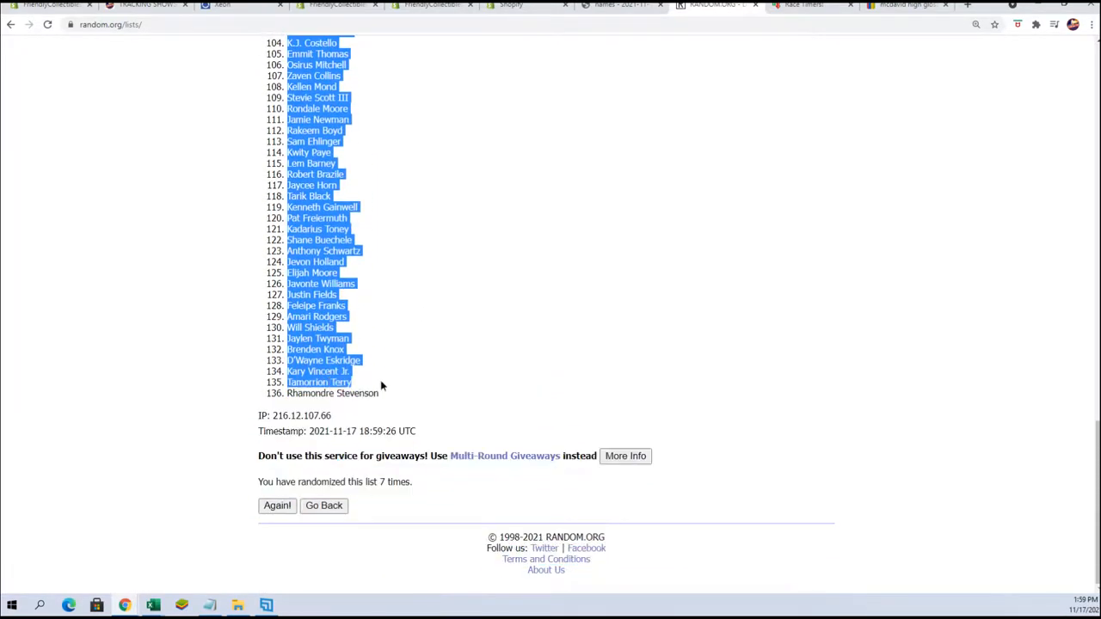
right_click(378, 393)
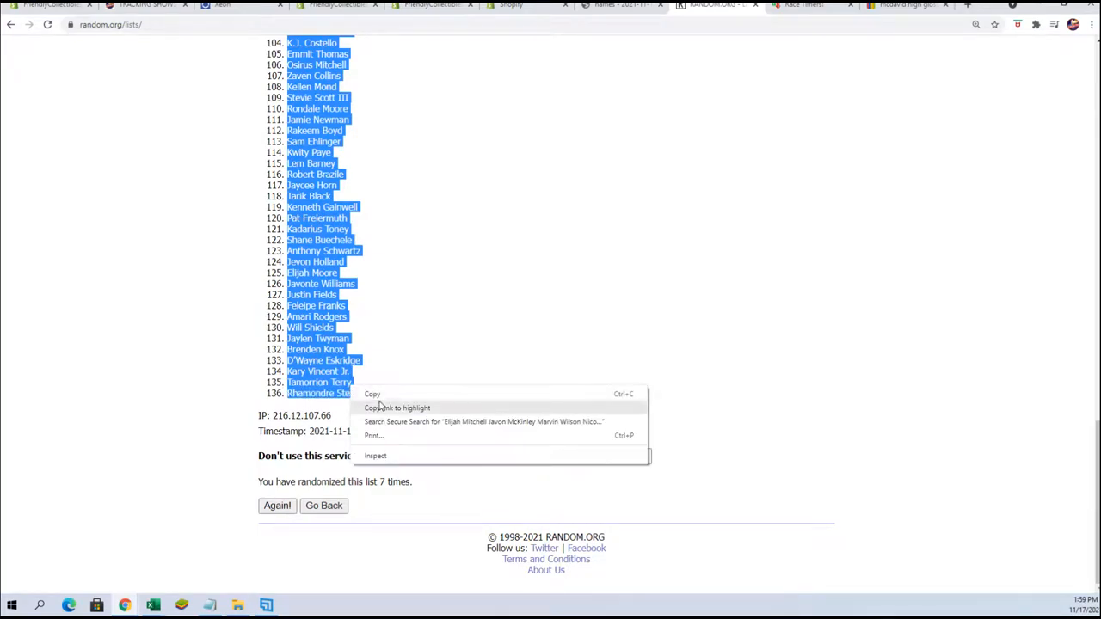
click(284, 590)
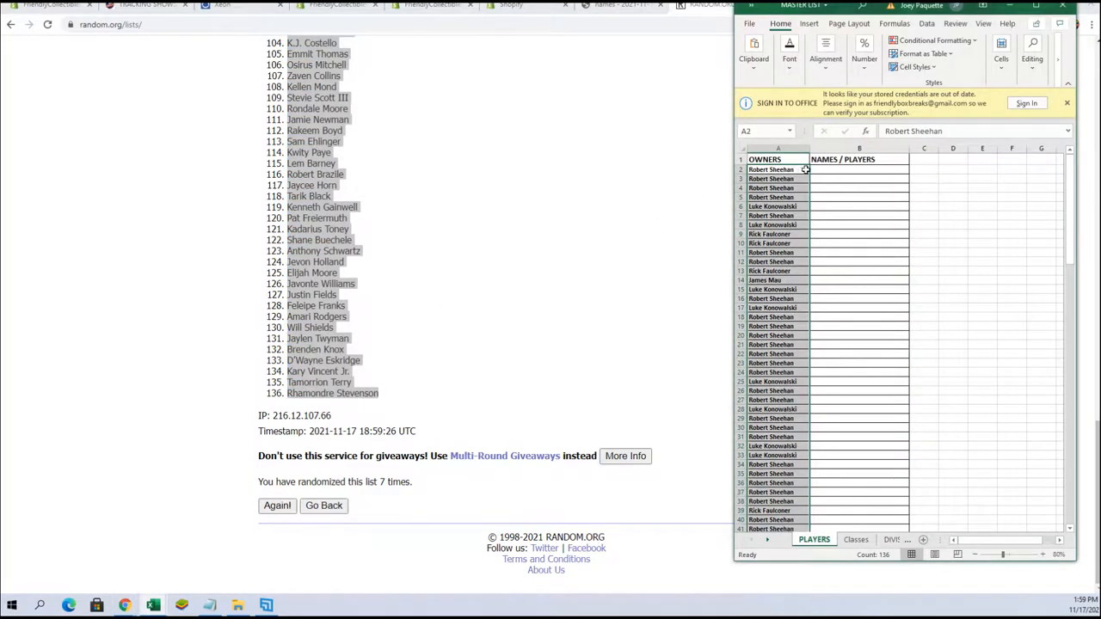
Paste the shuffled player names into cell B2 as plain text
right_click(860, 169)
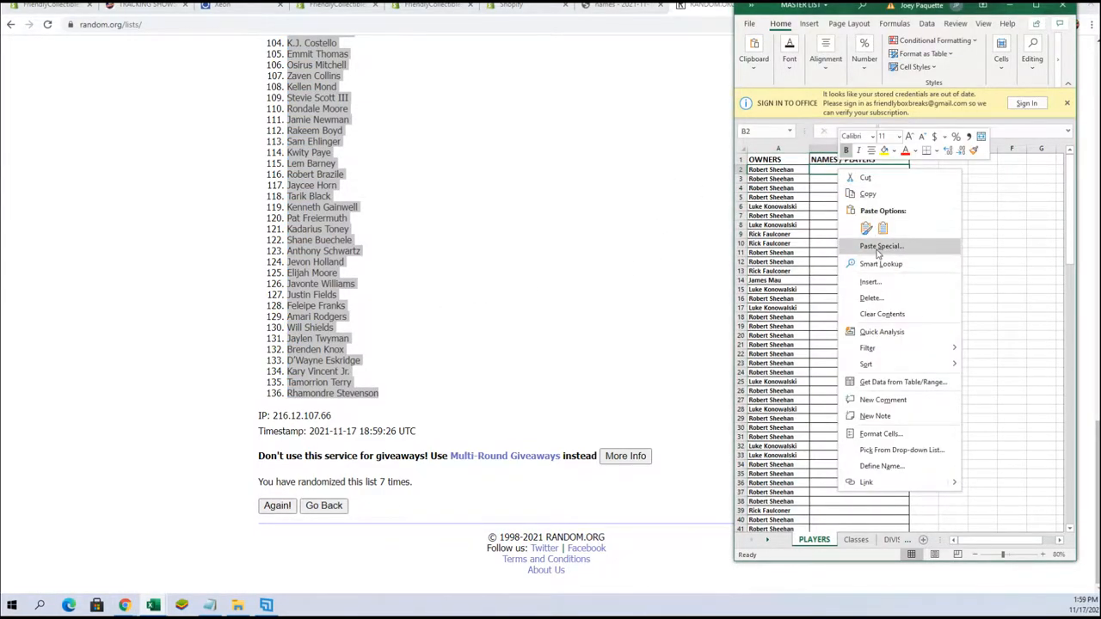
click(881, 246)
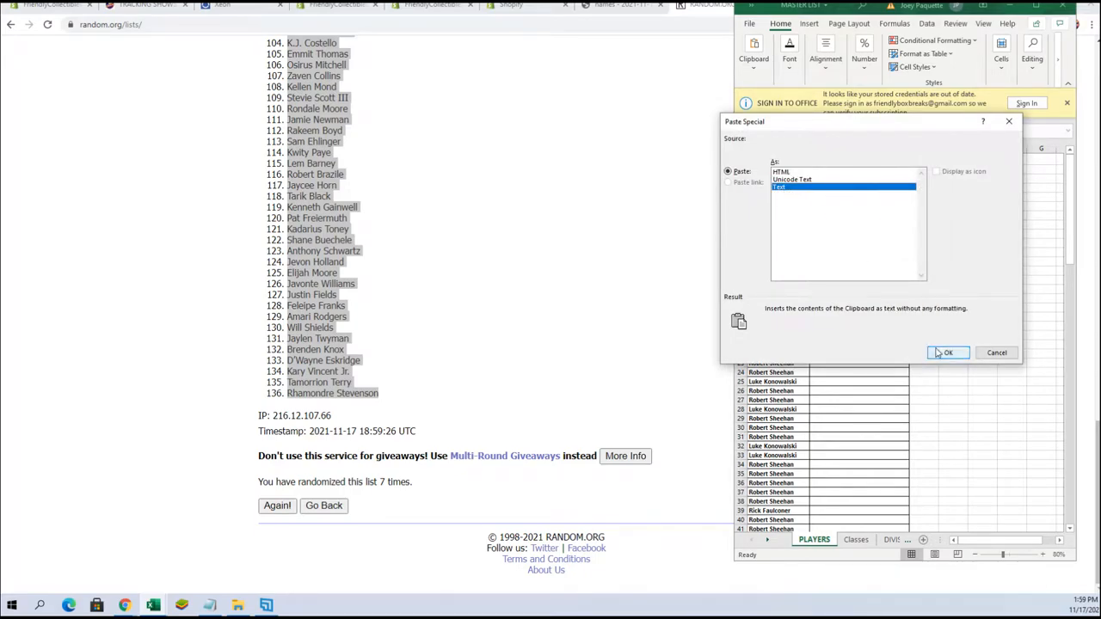
click(948, 353)
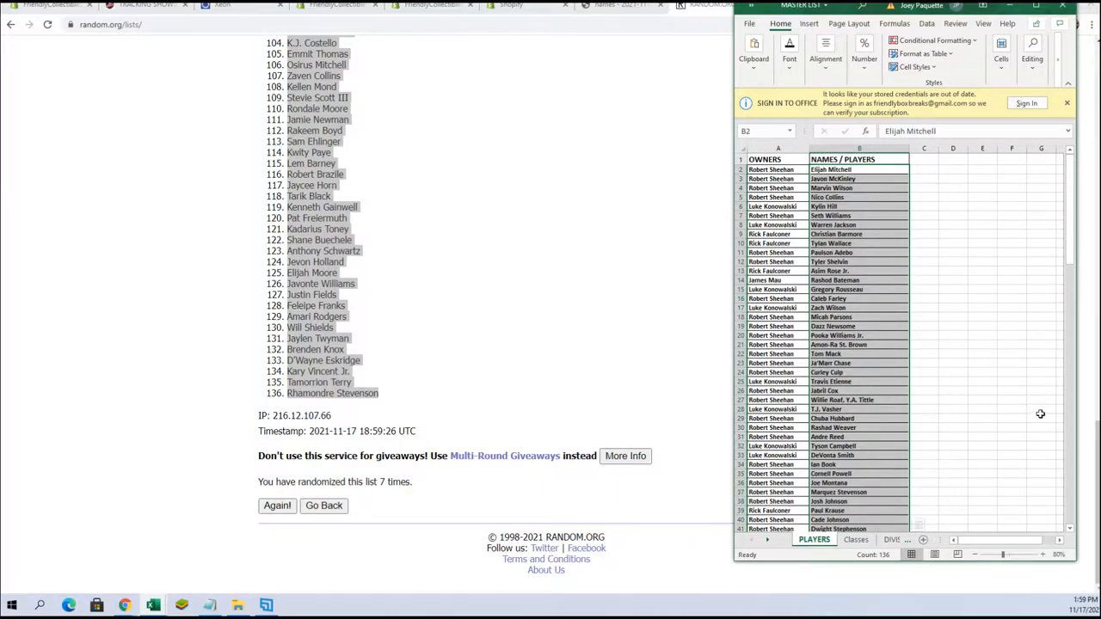
Zoom the PLAYERS sheet to 120%, then review past row 100 and return to the top
click(1040, 555)
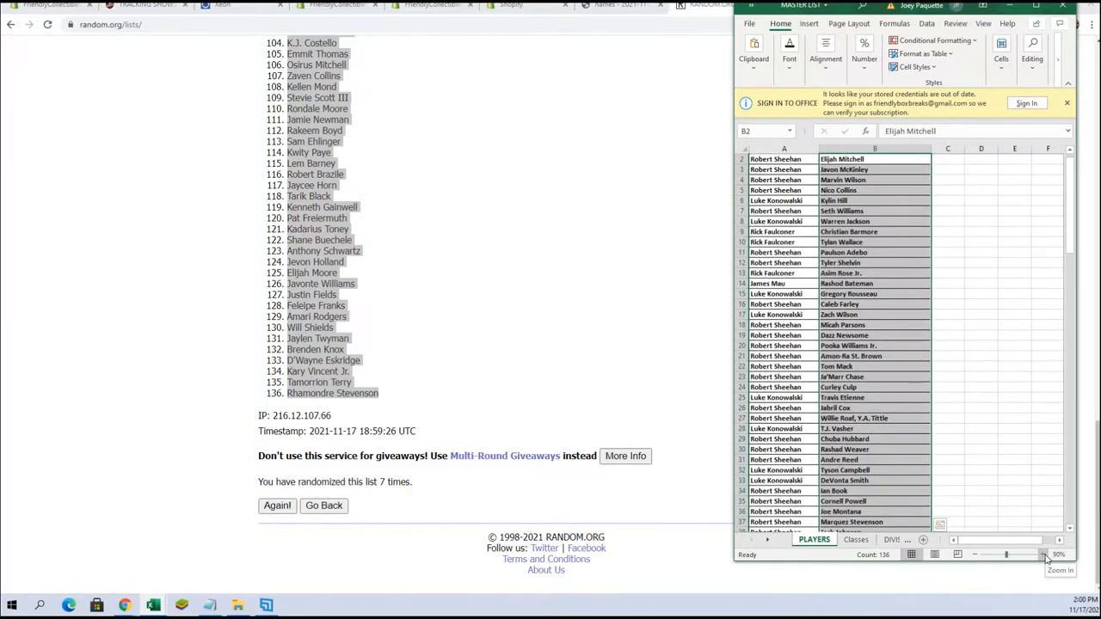
click(1059, 554)
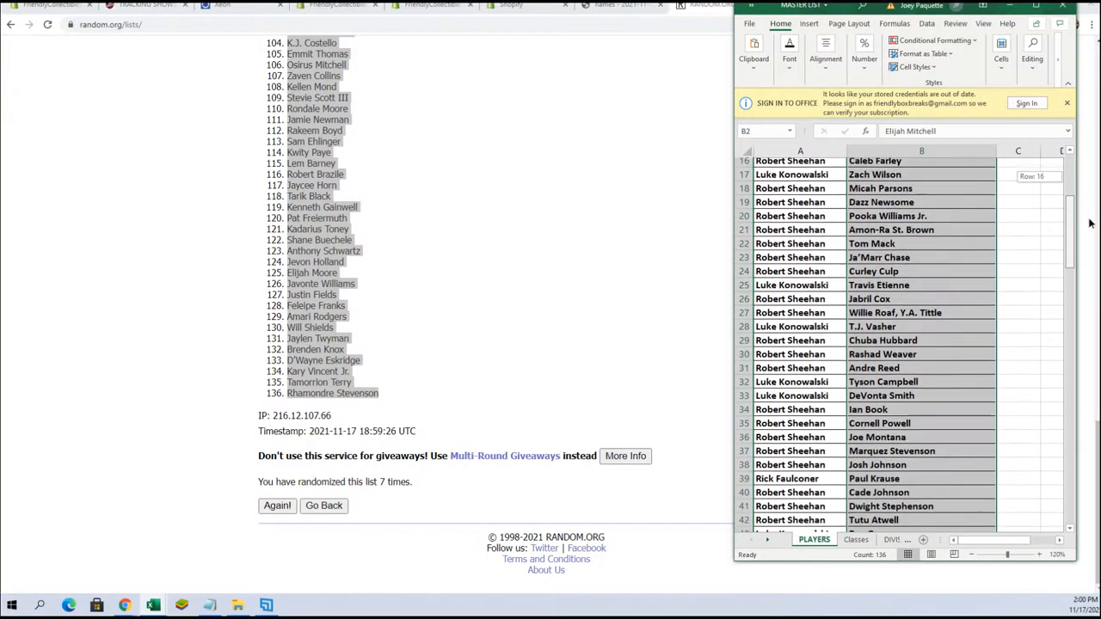
scroll(down, 3)
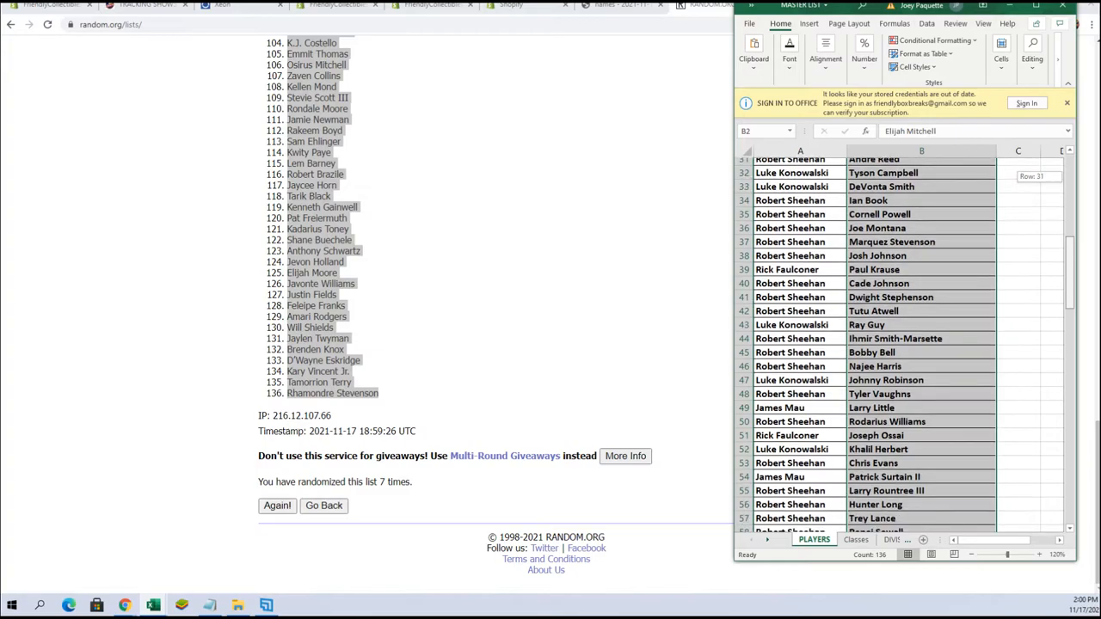
scroll(down, 3)
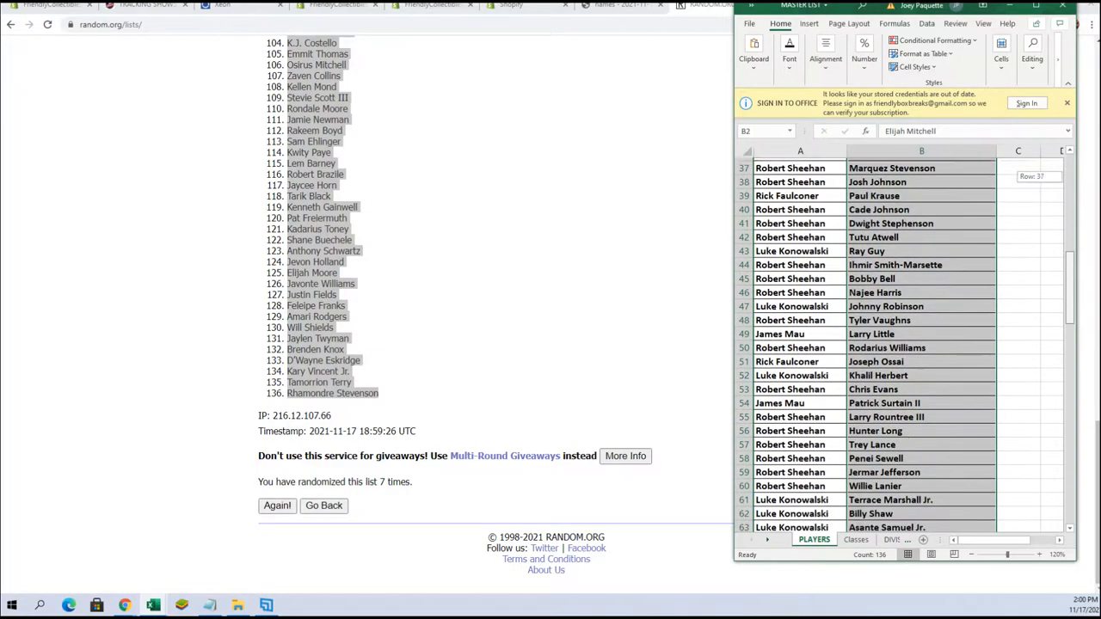
scroll(down, 3)
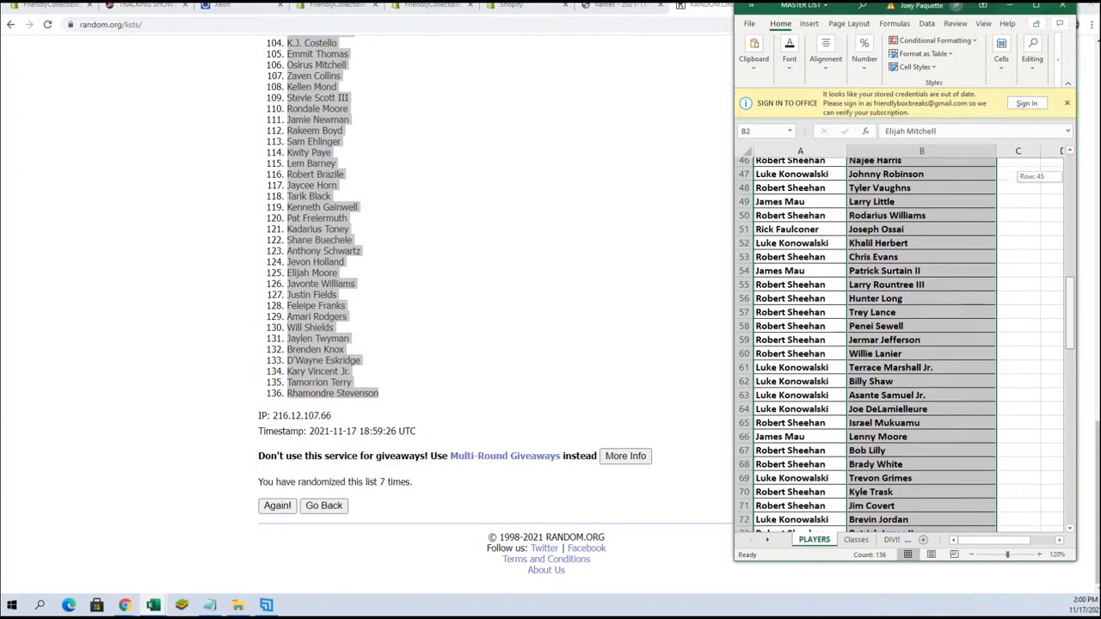
scroll(down, 3)
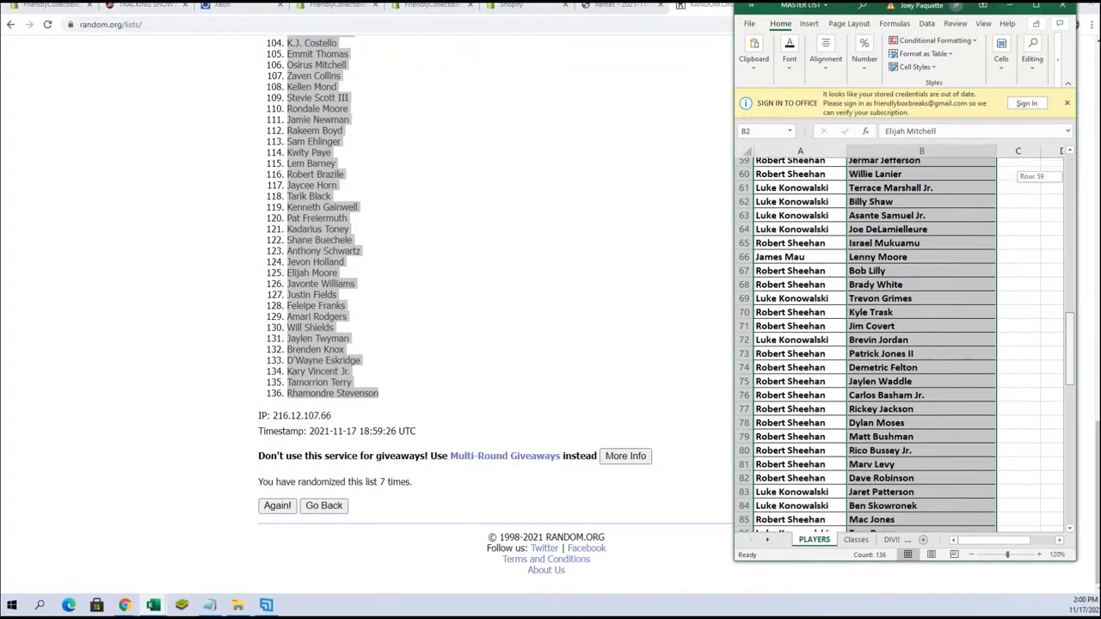
scroll(down, 3)
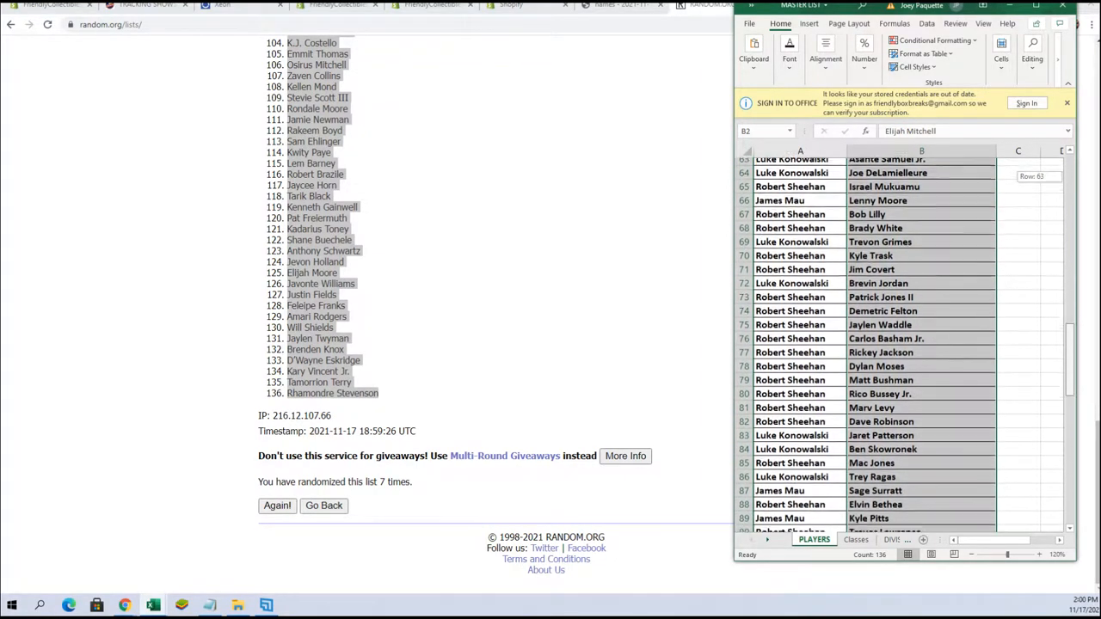
scroll(down, 3)
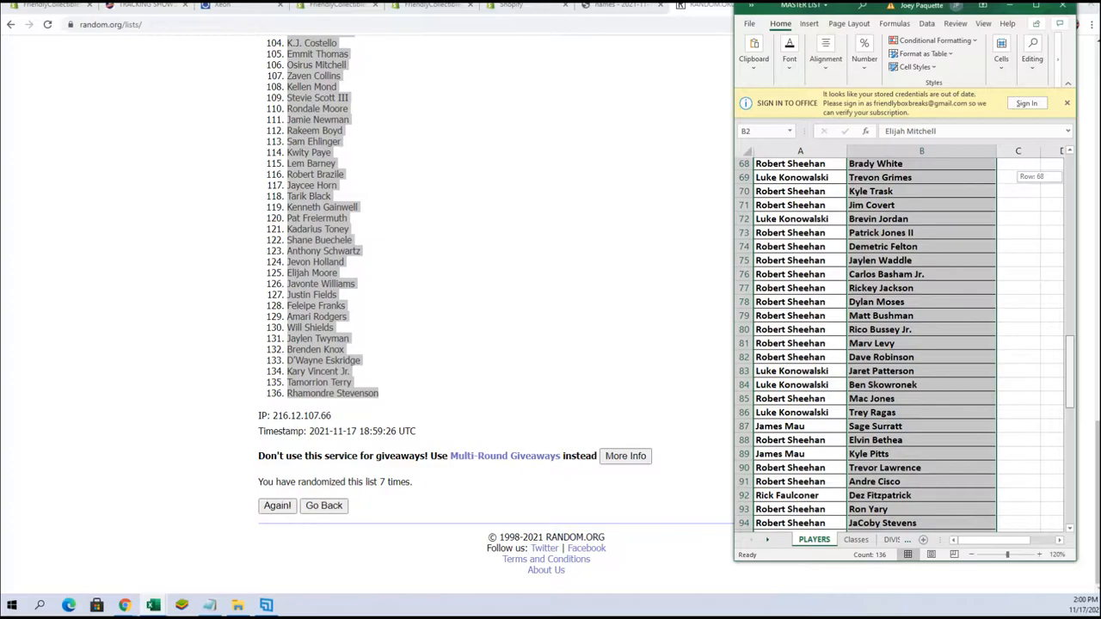
scroll(down, 3)
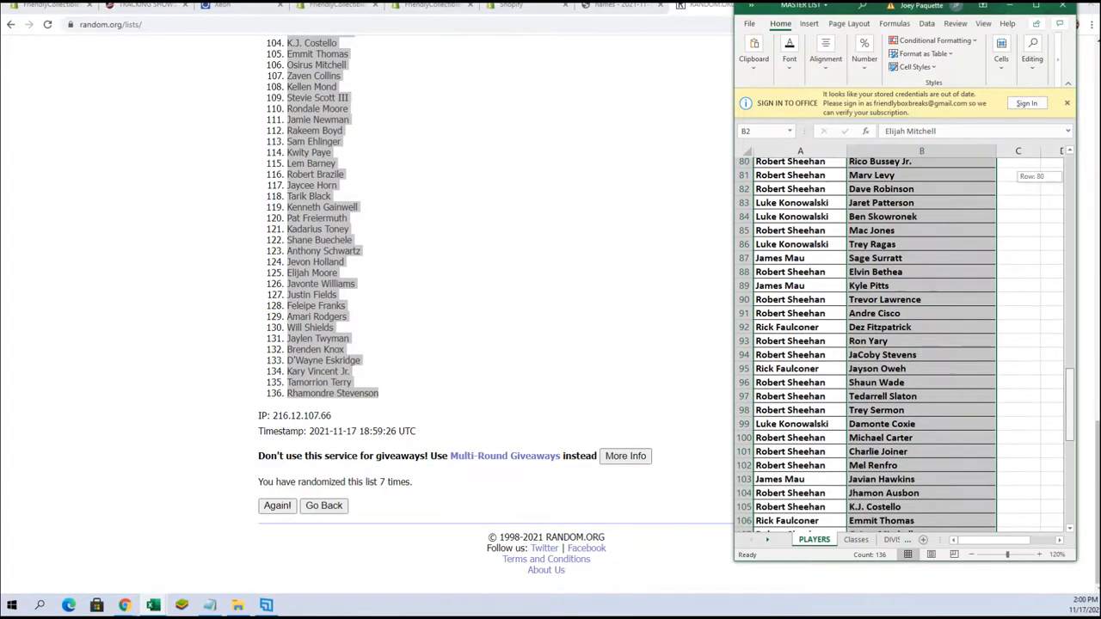
scroll(up, 3)
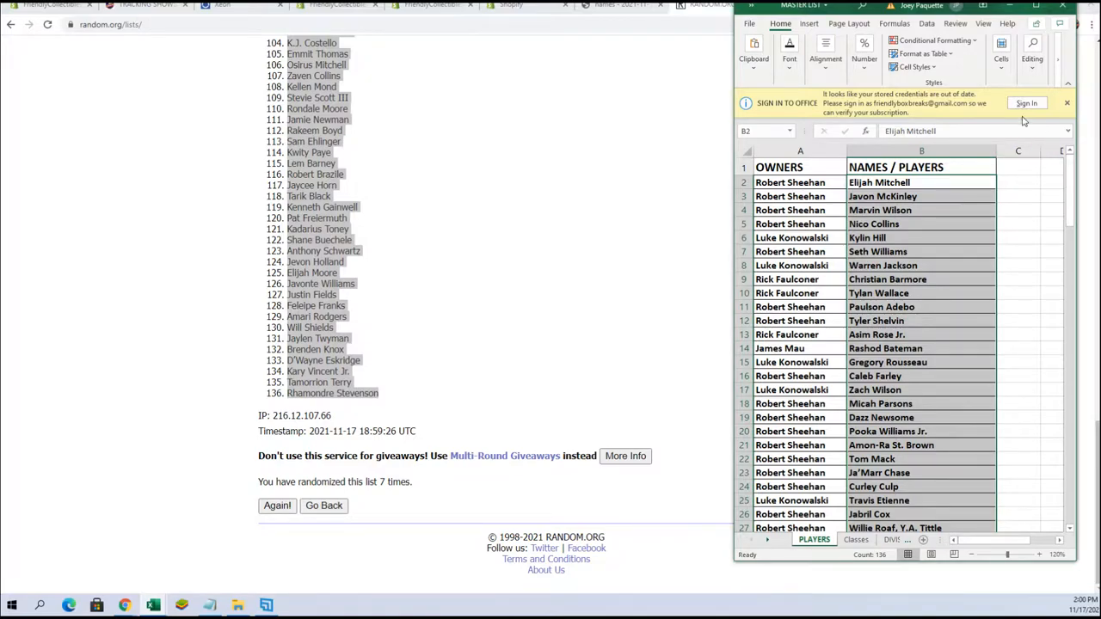
mouse_move(506, 196)
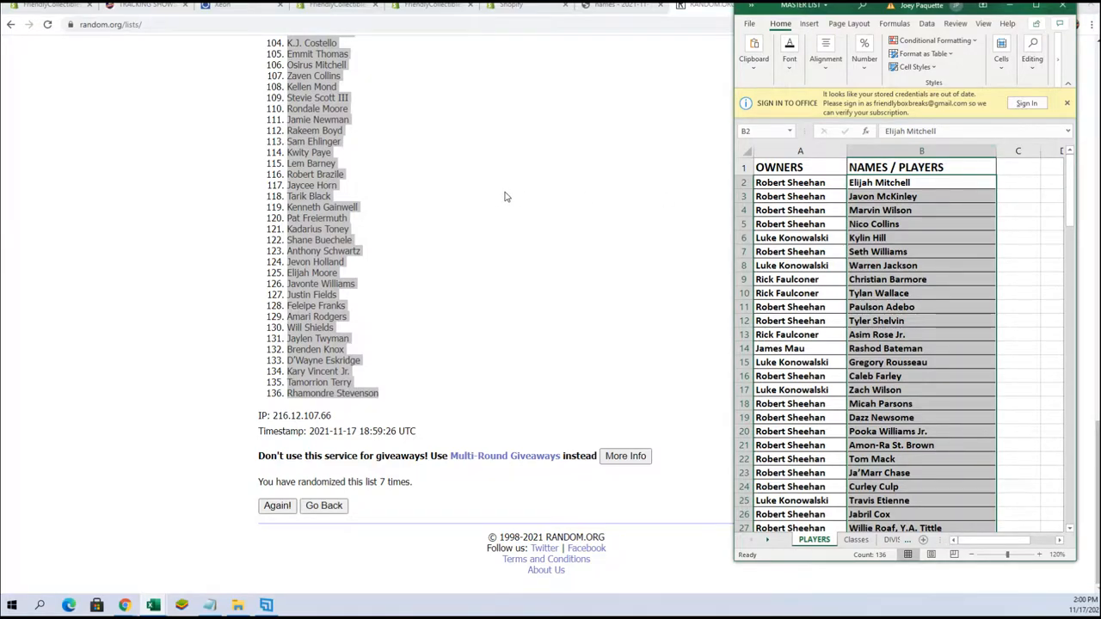
mouse_move(127, 436)
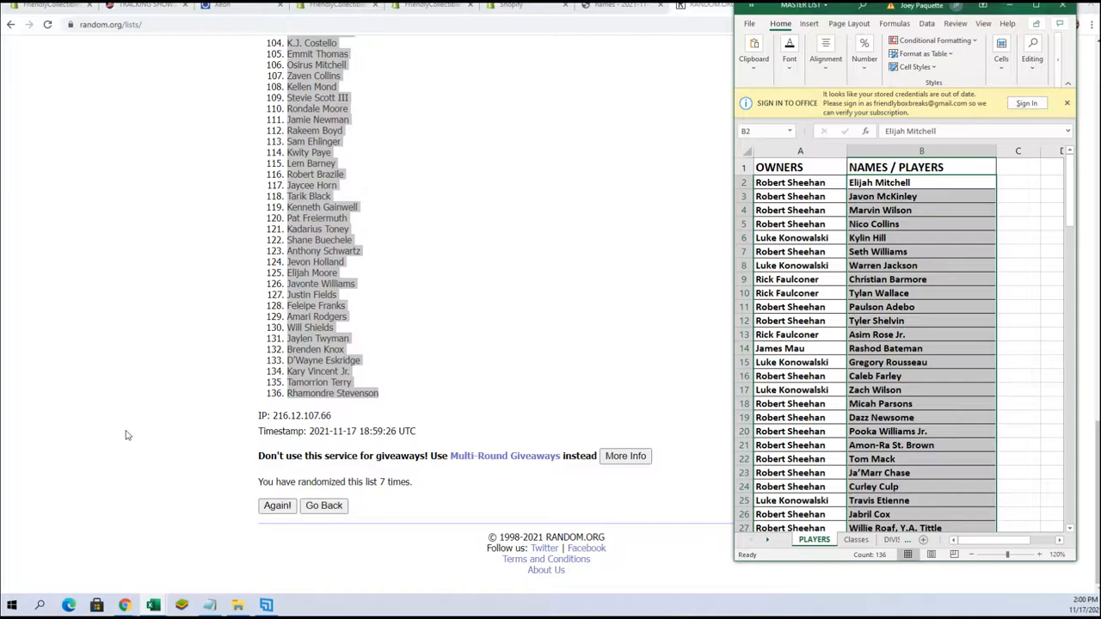